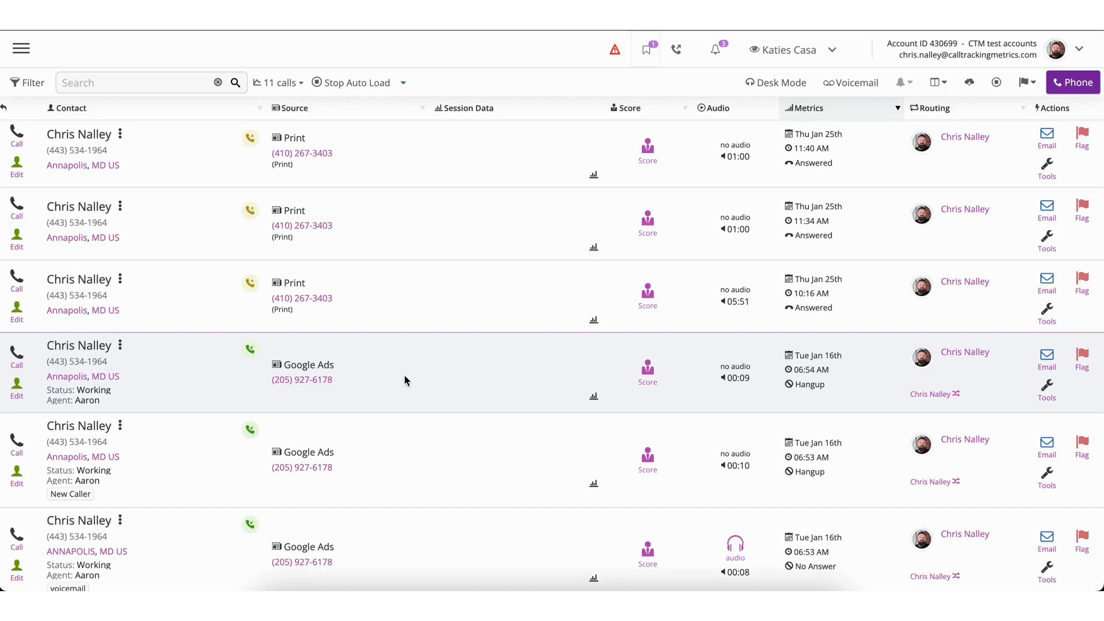
pyautogui.moveTo(21, 47)
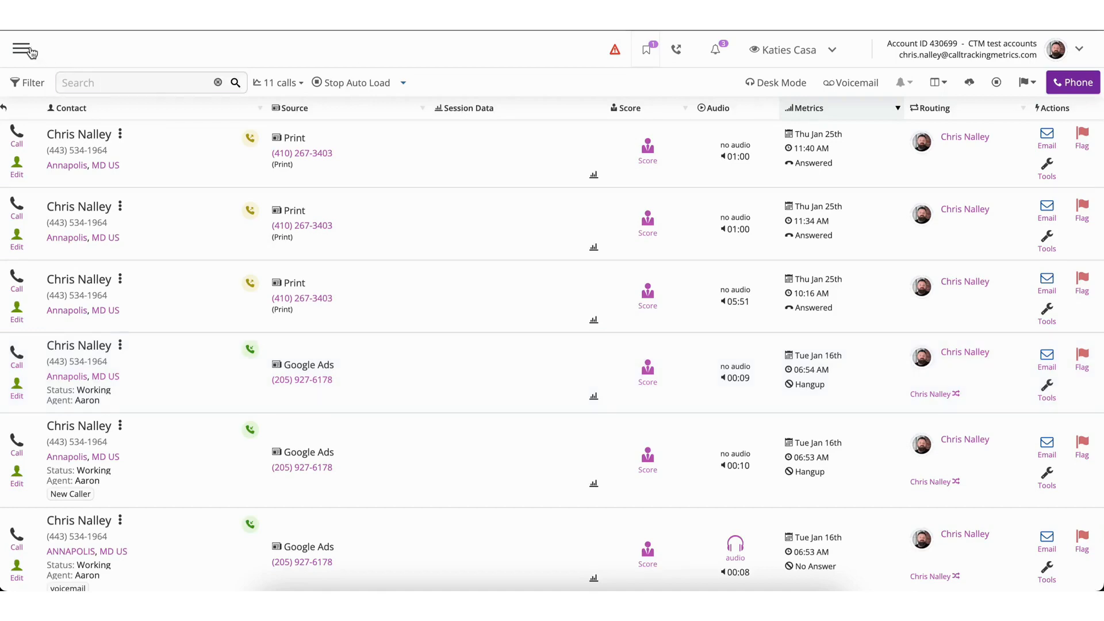
# Step: Navigate from the main menu to Settings and open the Integrations page
pyautogui.click(22, 49)
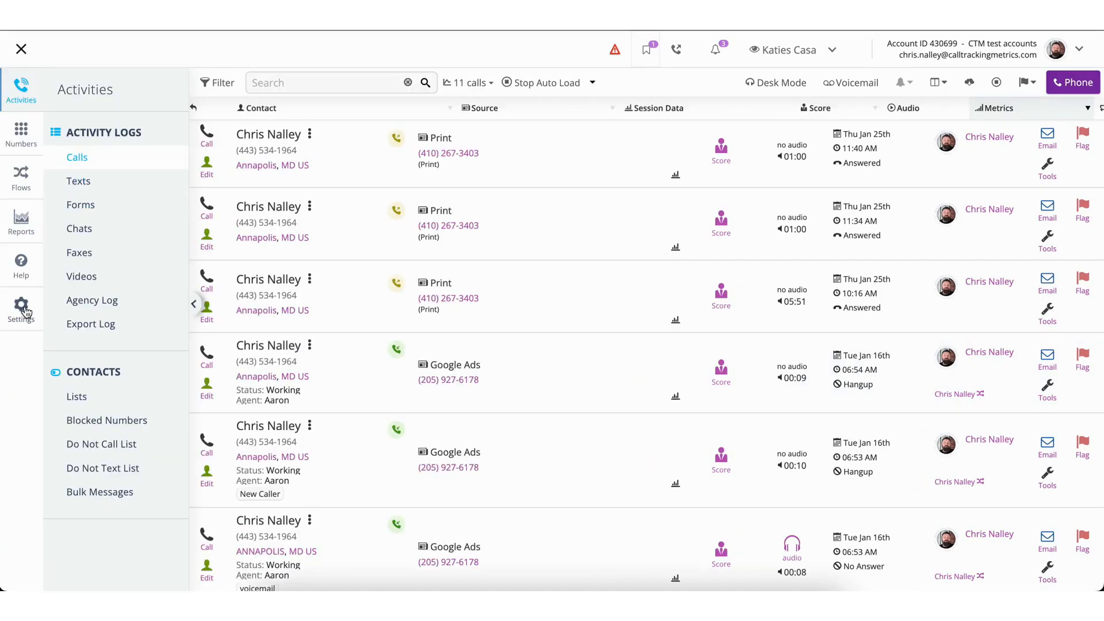
pyautogui.click(20, 310)
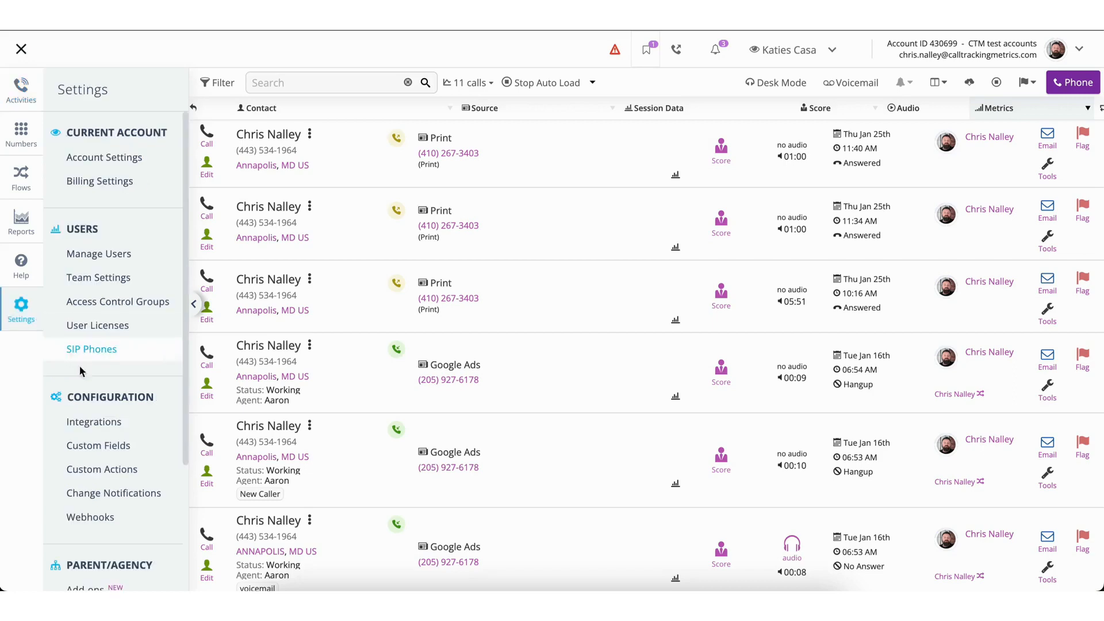
pyautogui.click(93, 421)
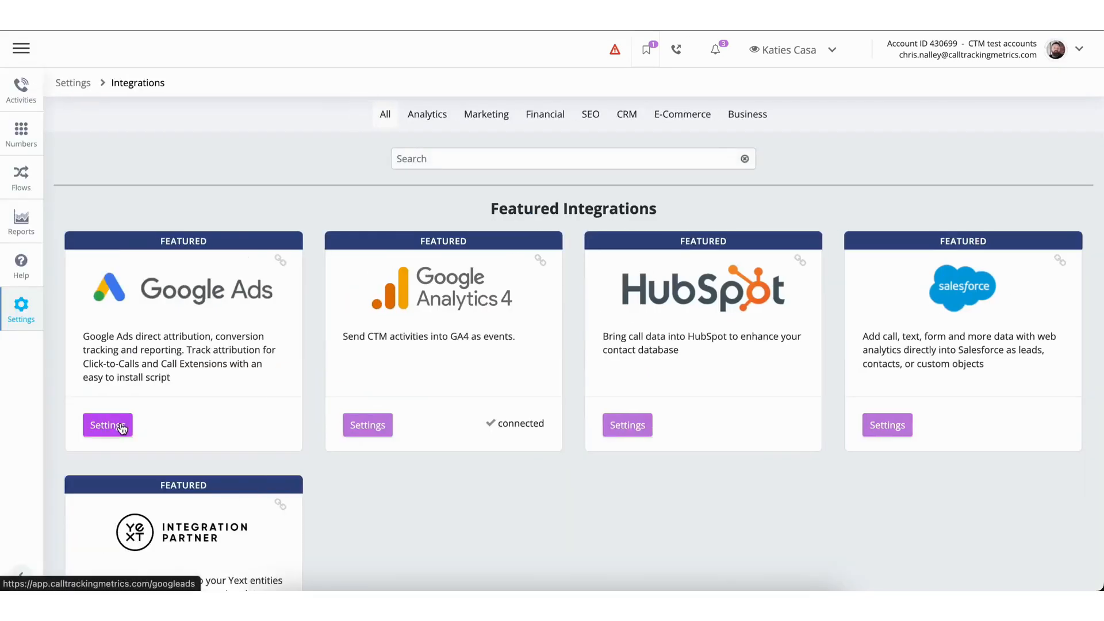
# Step: Open the Google Ads Direct Connect settings and start Google sign-in
pyautogui.click(108, 426)
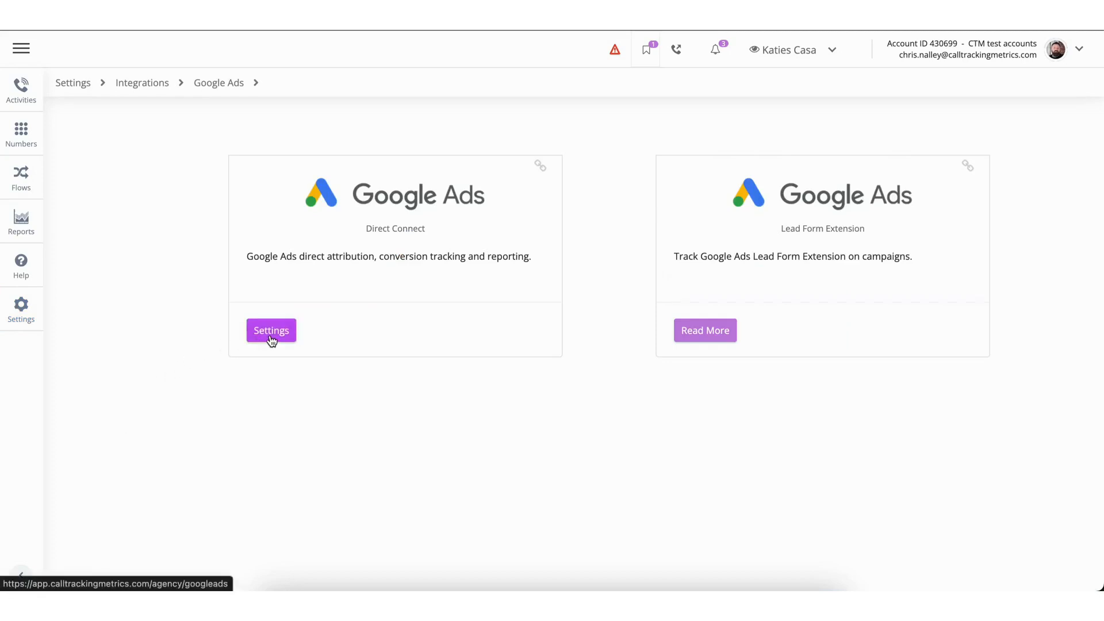
pyautogui.click(271, 331)
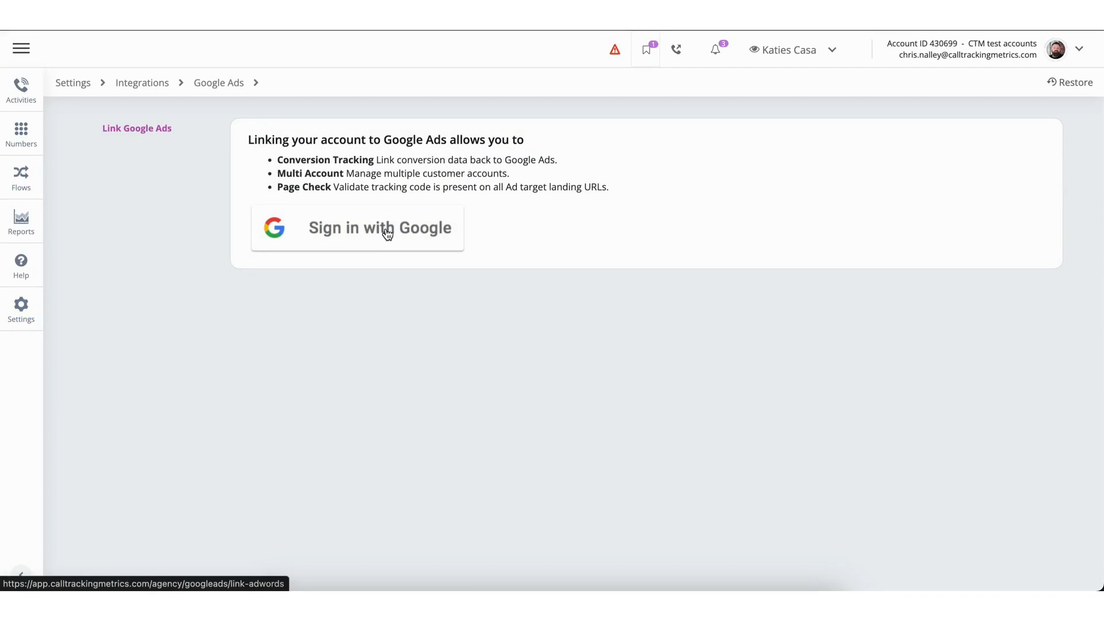
pyautogui.click(379, 228)
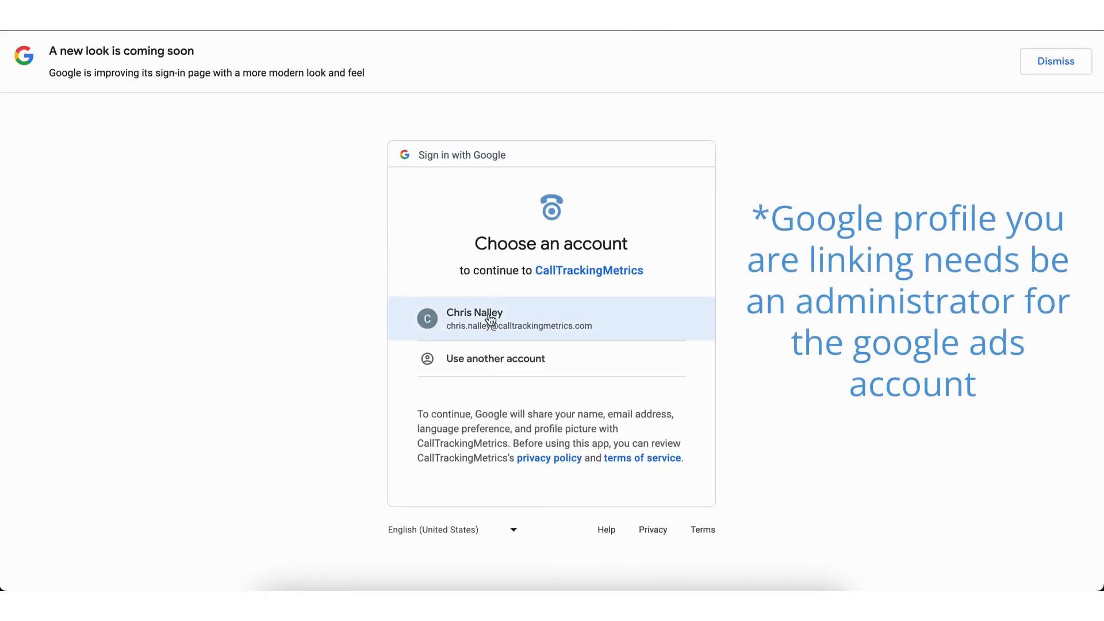
# Step: Choose the Google account, continue, and allow CallTrackingMetrics access to Google Ads data
pyautogui.click(491, 319)
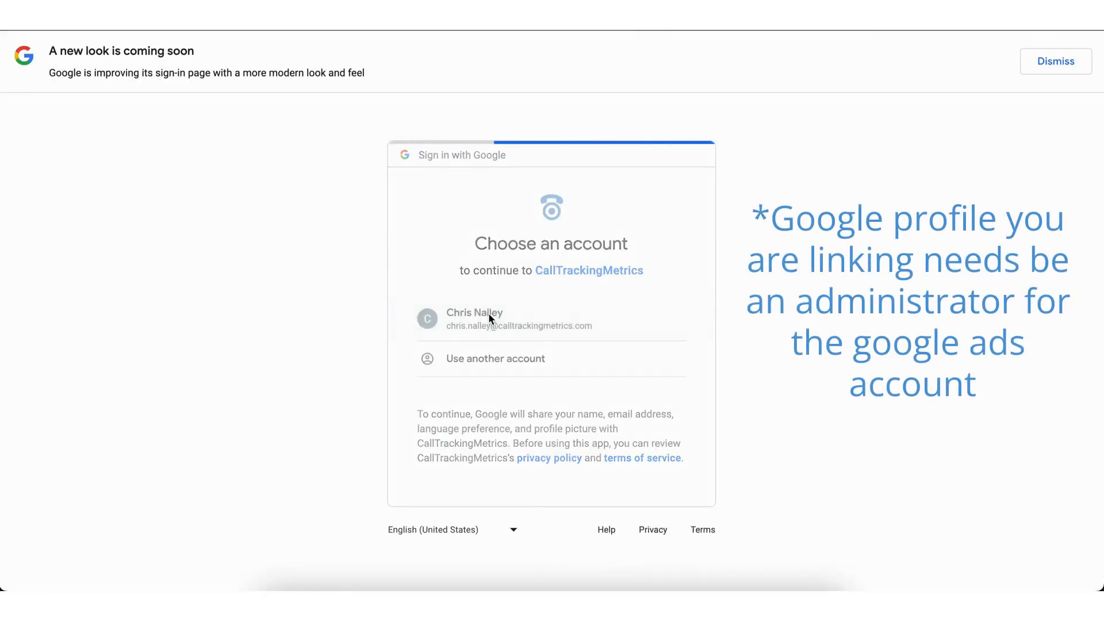
pyautogui.click(490, 318)
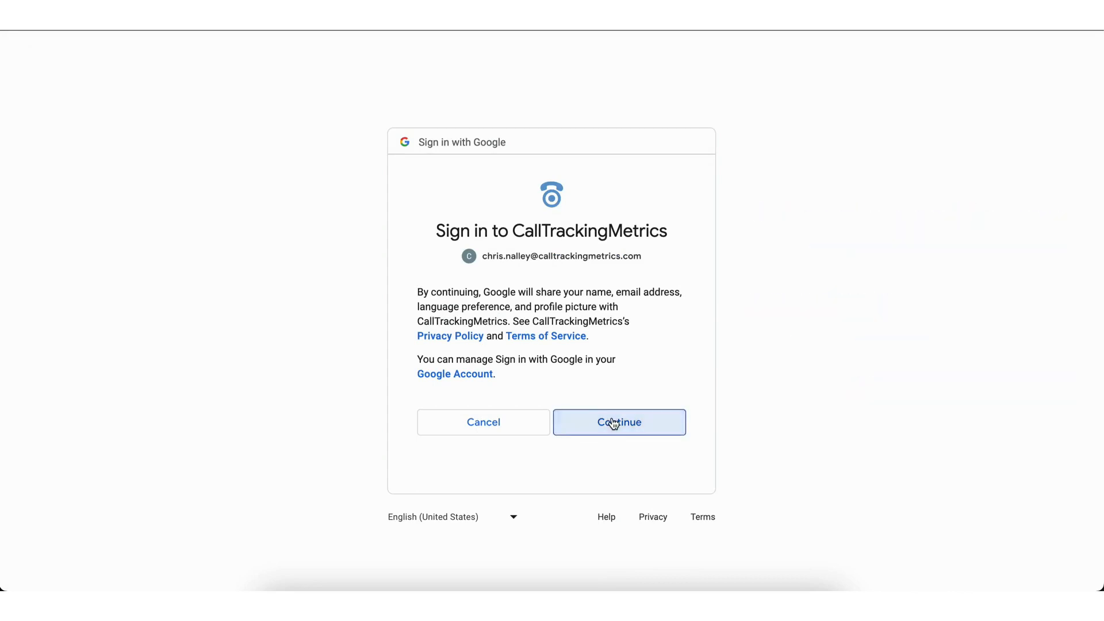
pyautogui.click(619, 422)
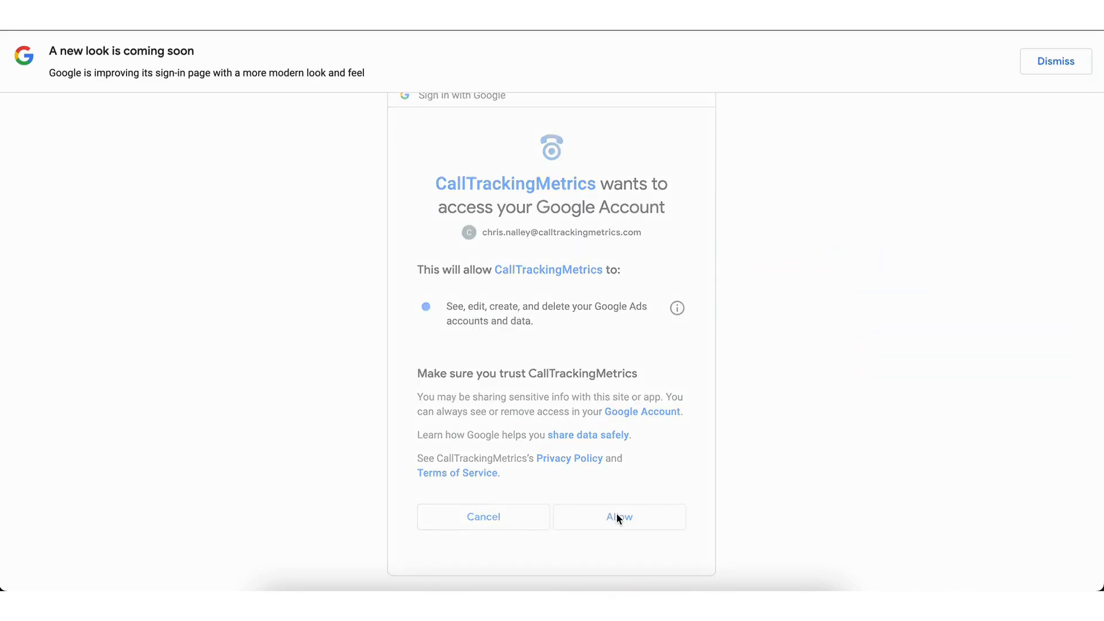
pyautogui.click(619, 518)
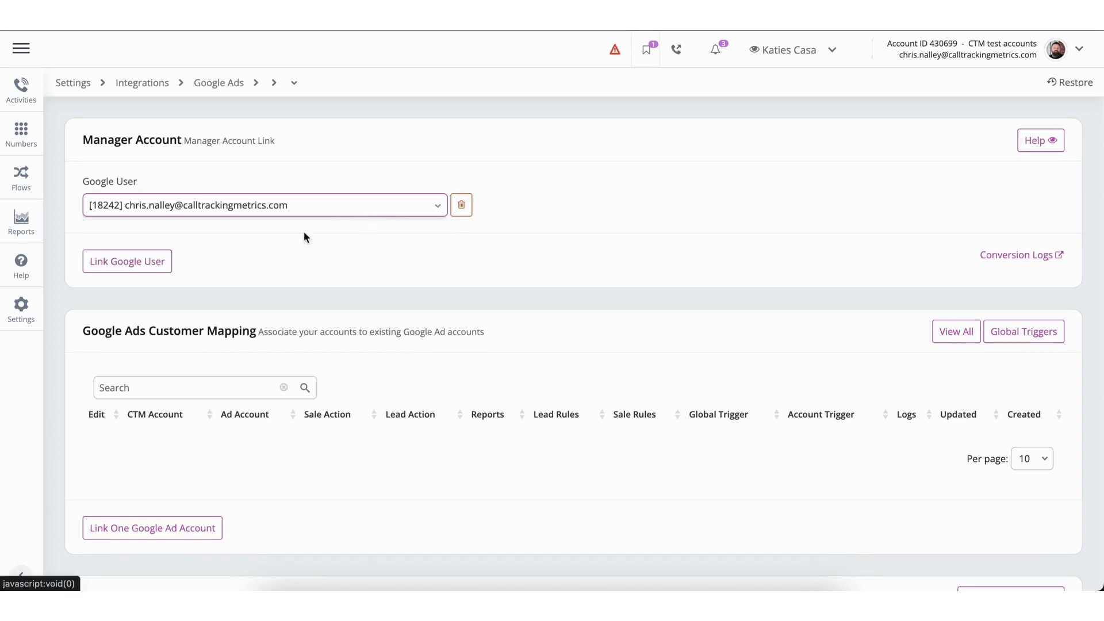
pyautogui.moveTo(155, 267)
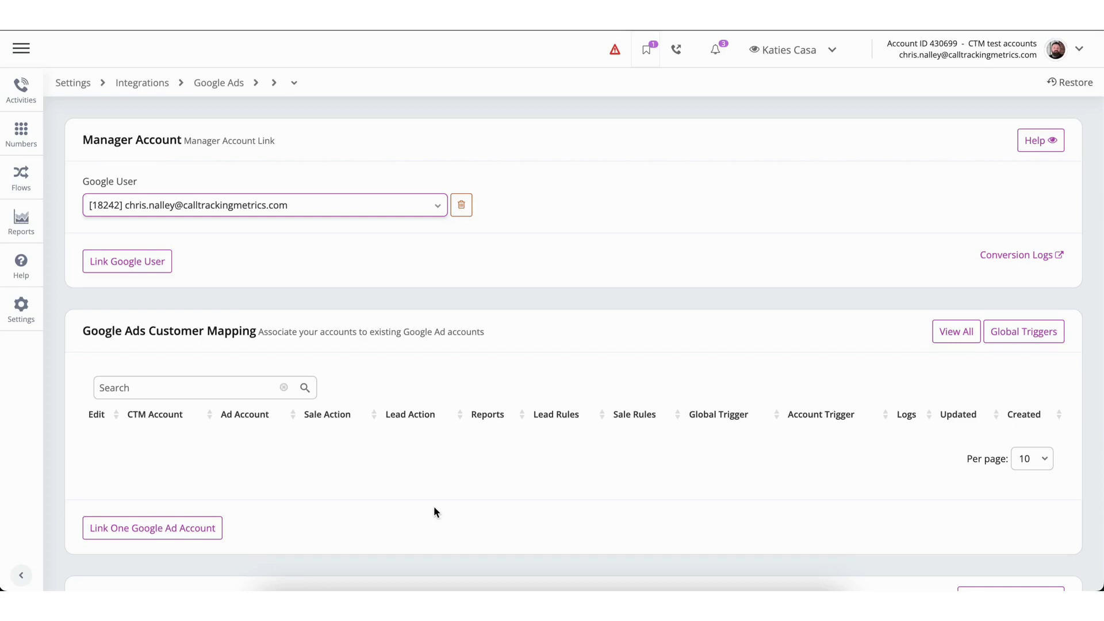
pyautogui.moveTo(776, 437)
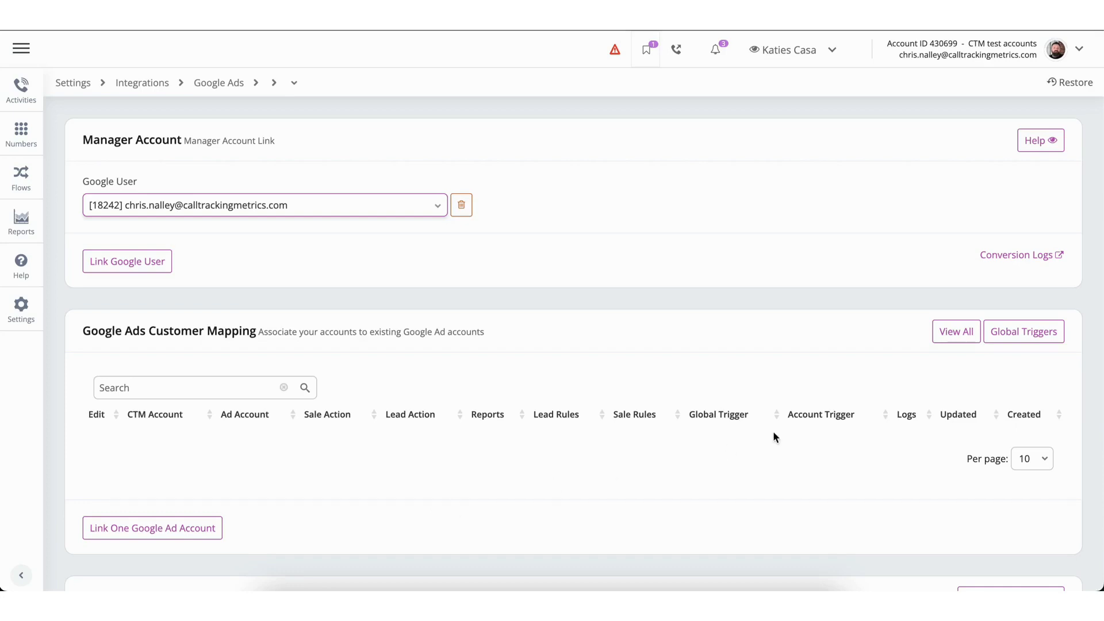
pyautogui.moveTo(958, 338)
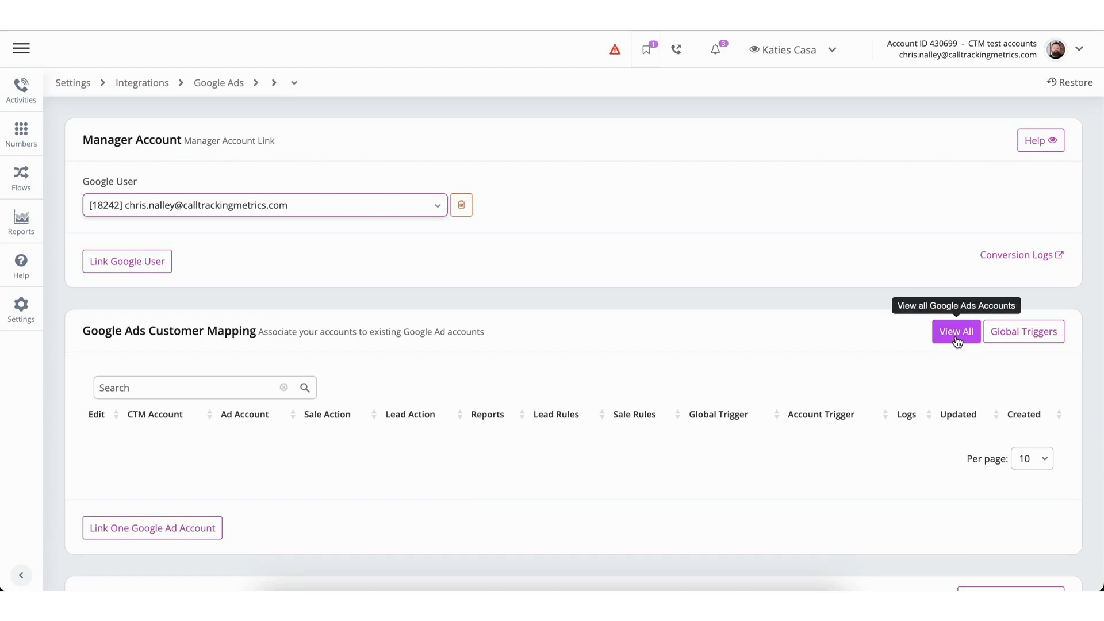
pyautogui.click(956, 331)
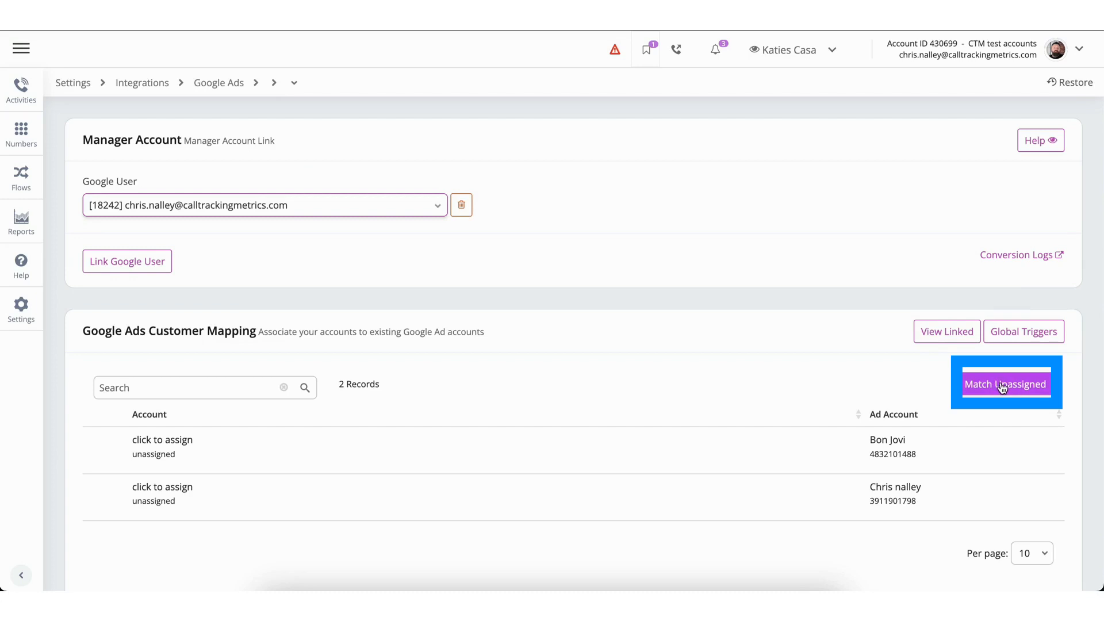
pyautogui.click(1005, 385)
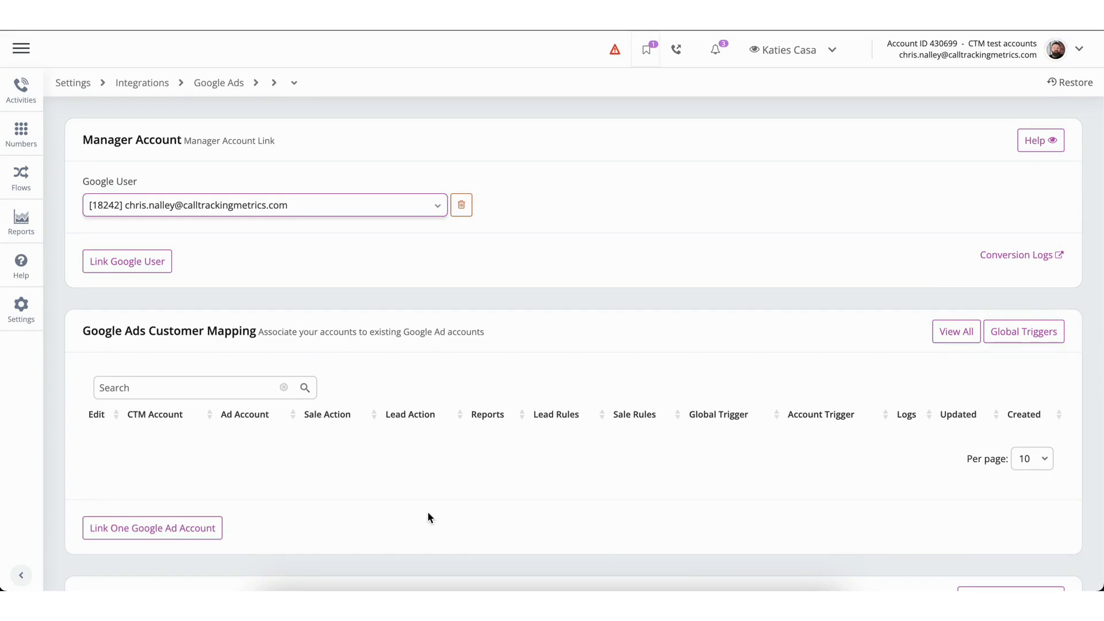
# Step: Map the Katies Casa CTM account to the second listed Google Ads account
pyautogui.click(151, 528)
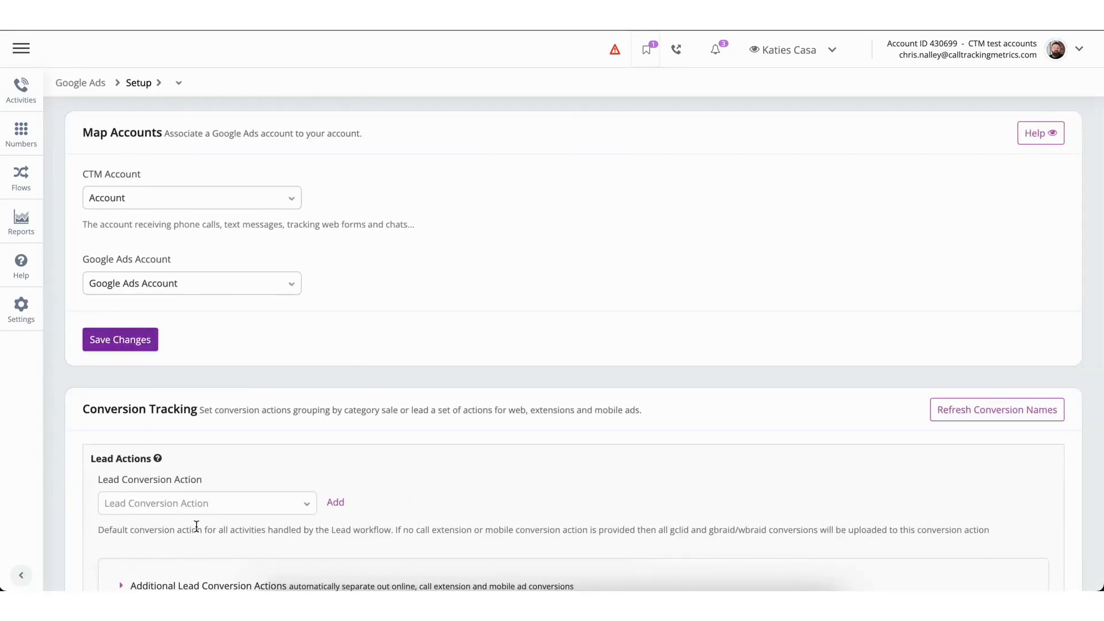
pyautogui.click(191, 198)
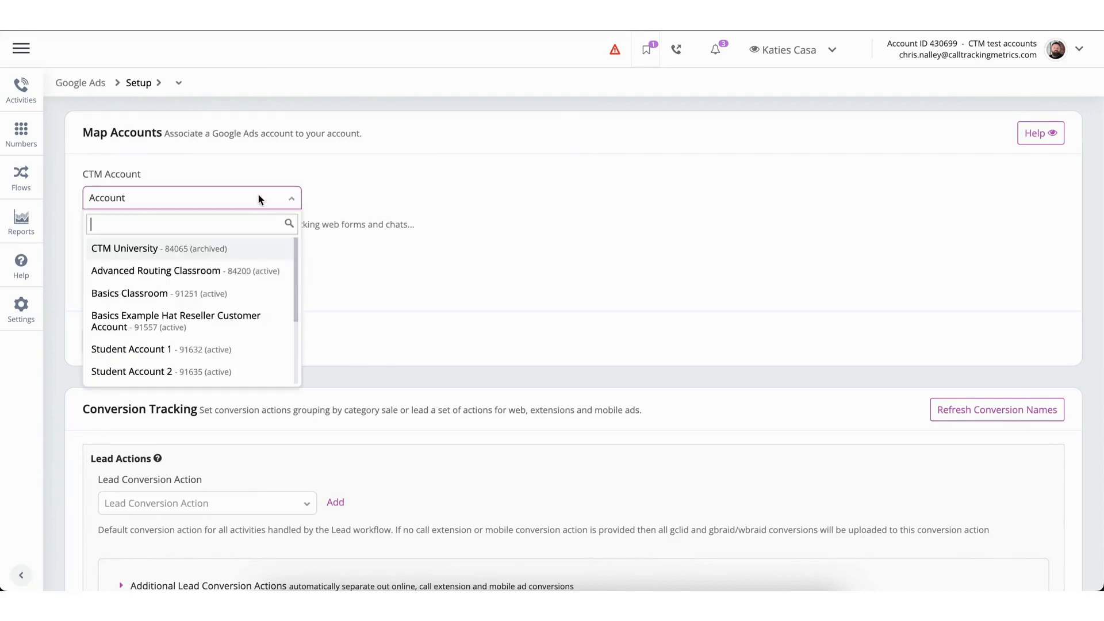
pyautogui.write('kati')
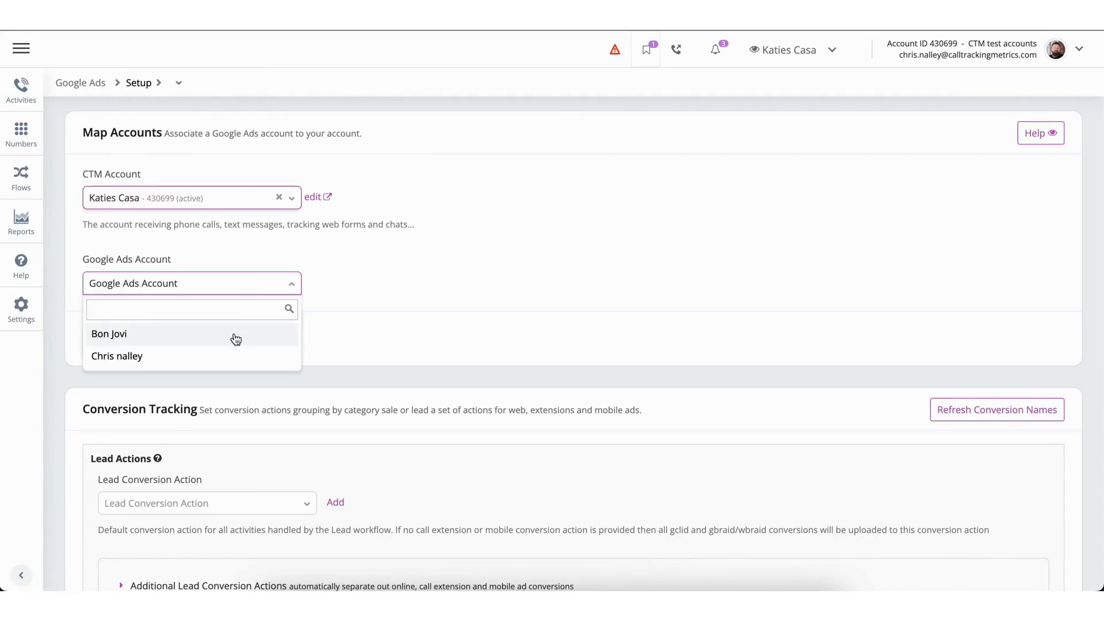
pyautogui.click(118, 357)
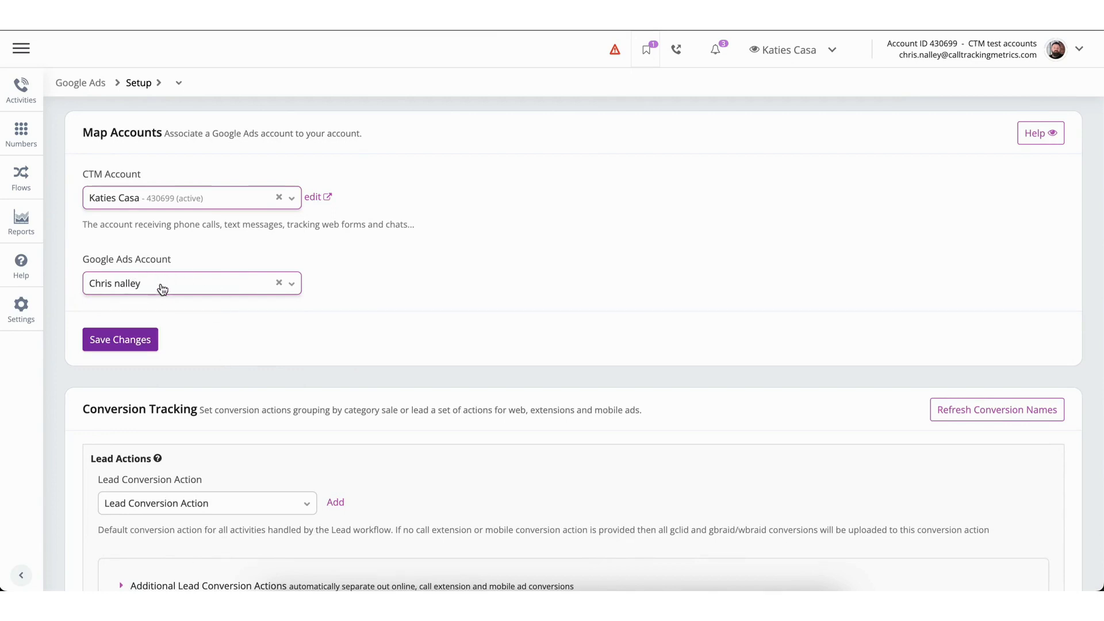
pyautogui.moveTo(264, 352)
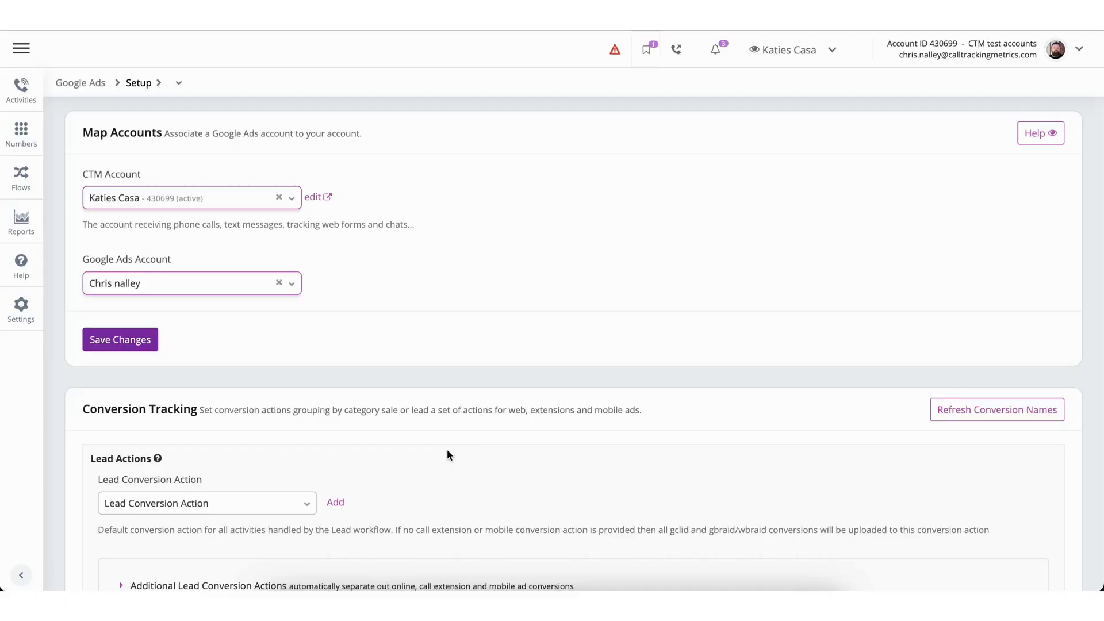
# Step: Add a new lead conversion action under Conversion Tracking
pyautogui.scroll(-3)
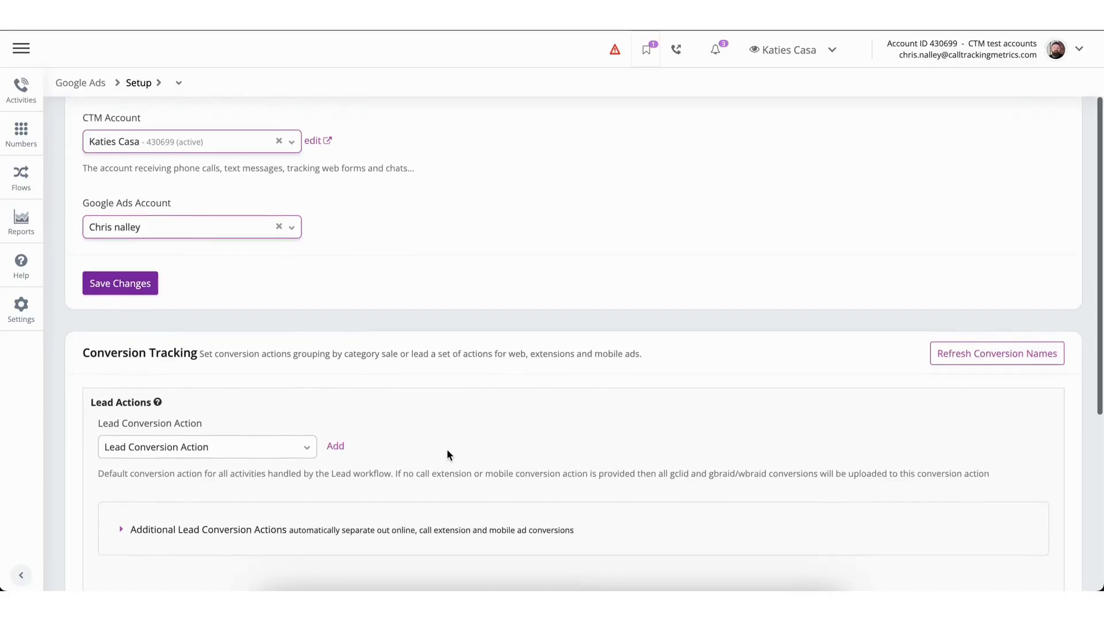
pyautogui.scroll(-3)
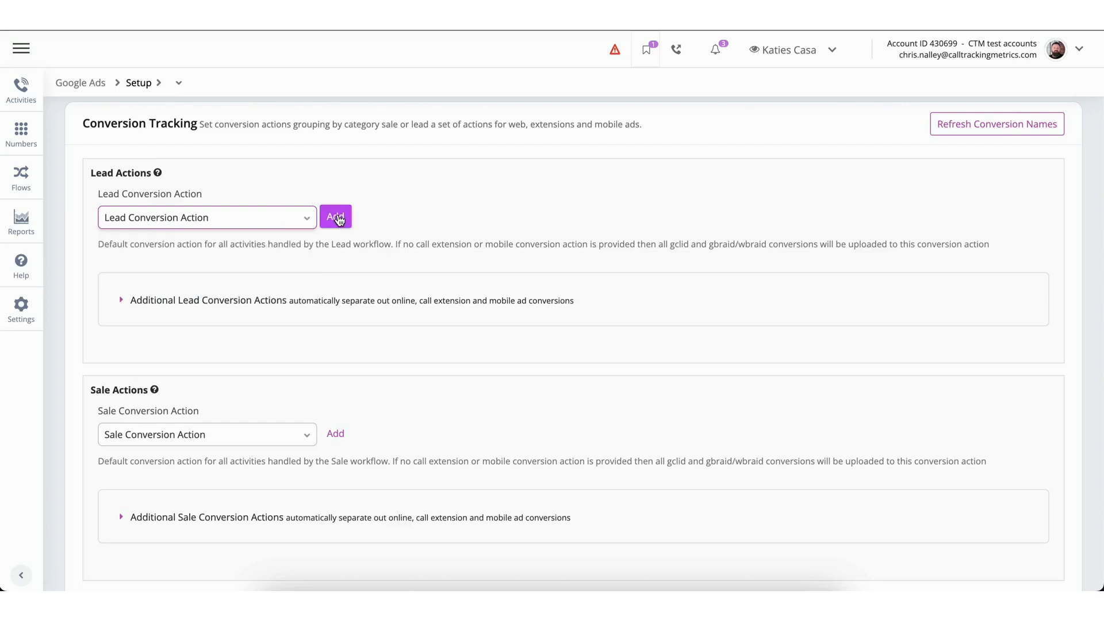
pyautogui.click(336, 217)
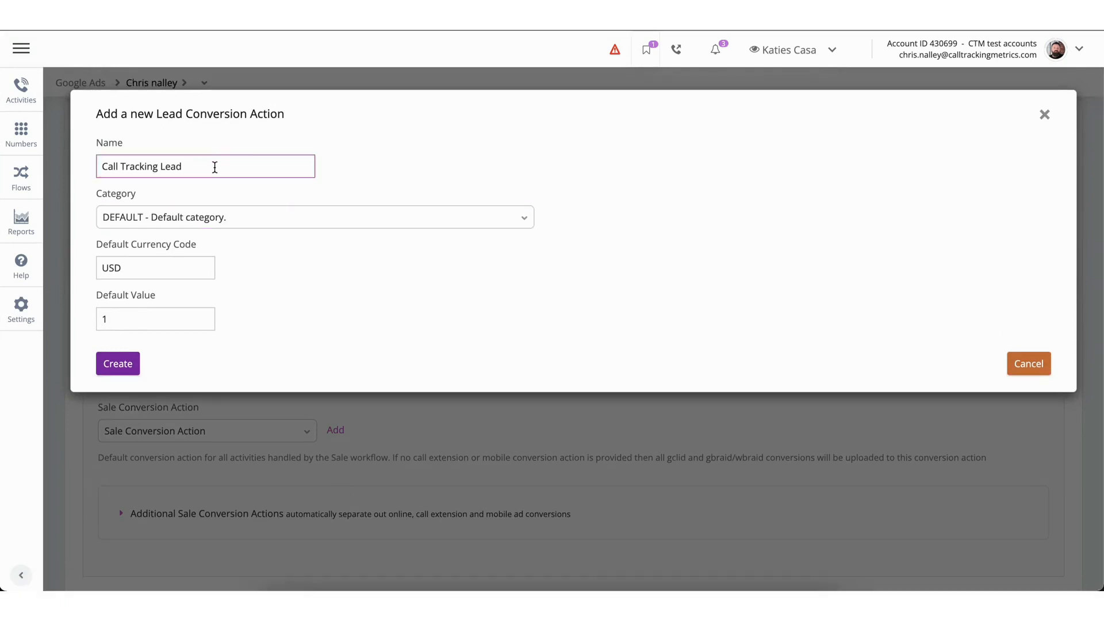
# Step: Create the Roofing Leads conversion action with the PHONE_CALL_LEAD category
pyautogui.write('Roofing Leads')
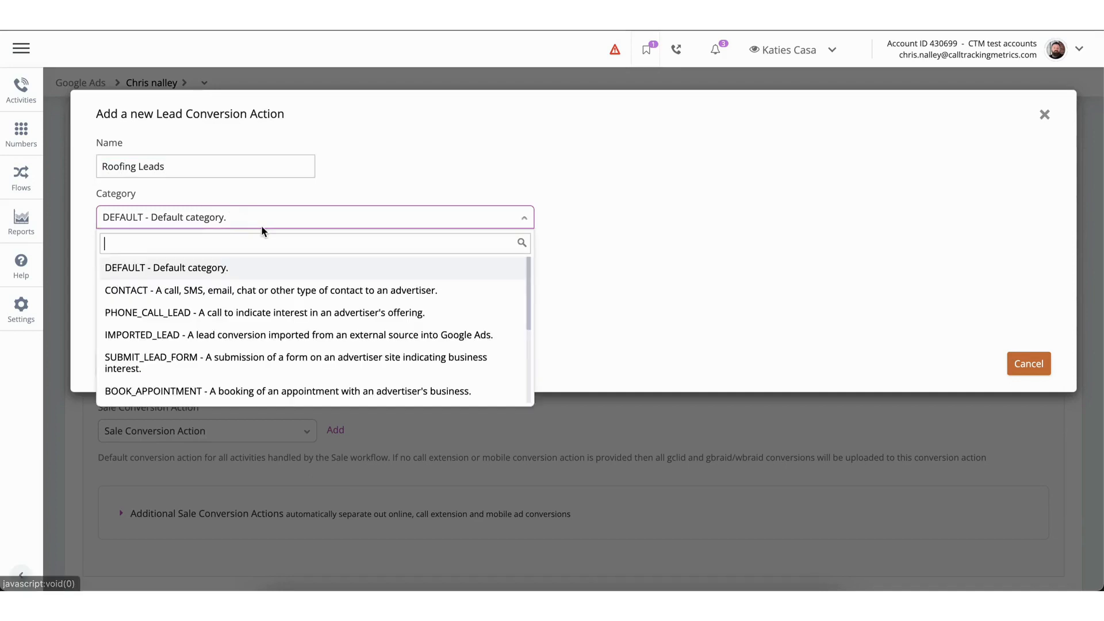
pyautogui.moveTo(309, 323)
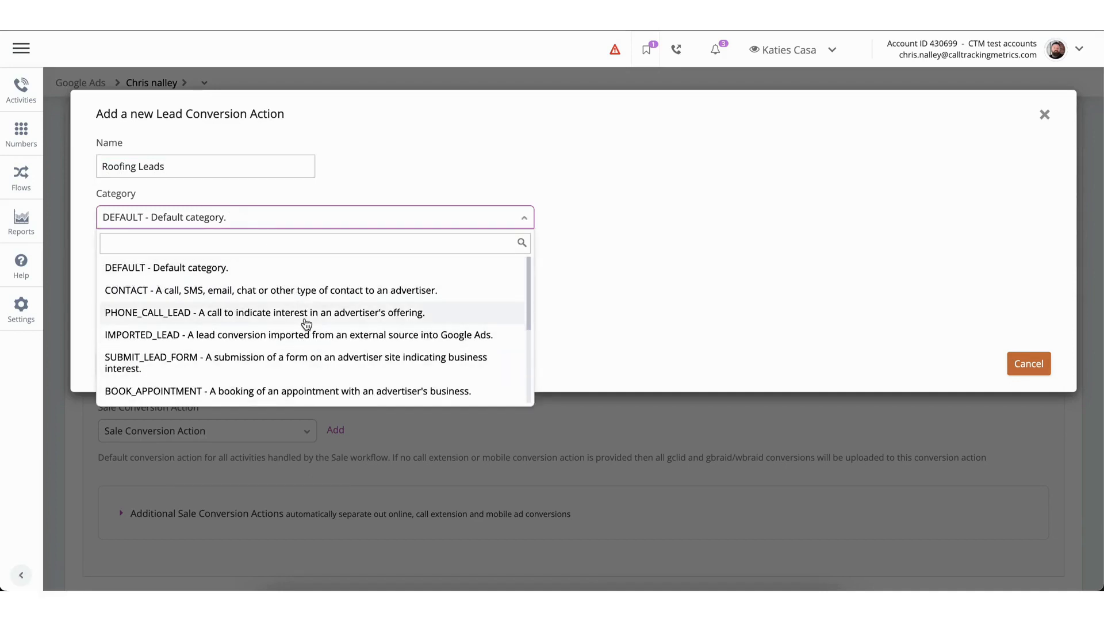
pyautogui.click(264, 313)
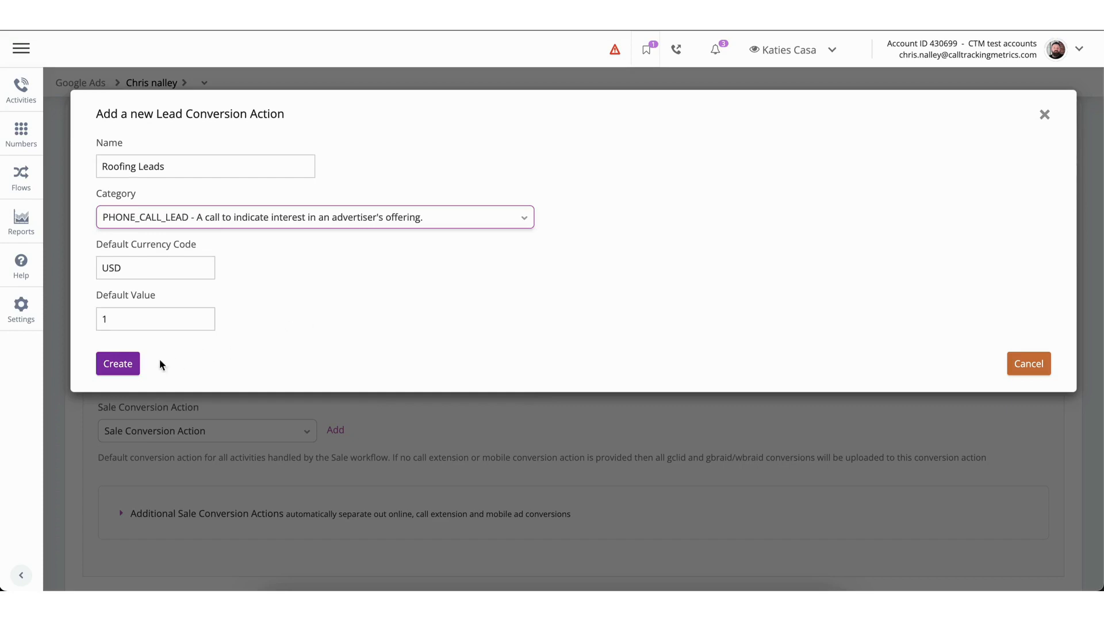
pyautogui.click(118, 364)
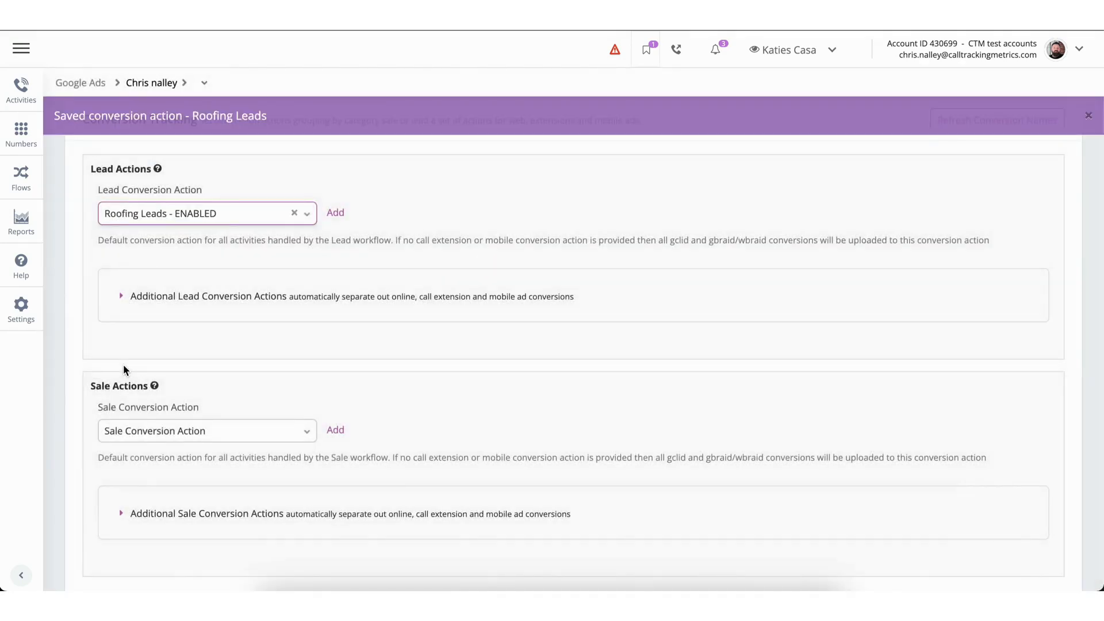
pyautogui.moveTo(269, 274)
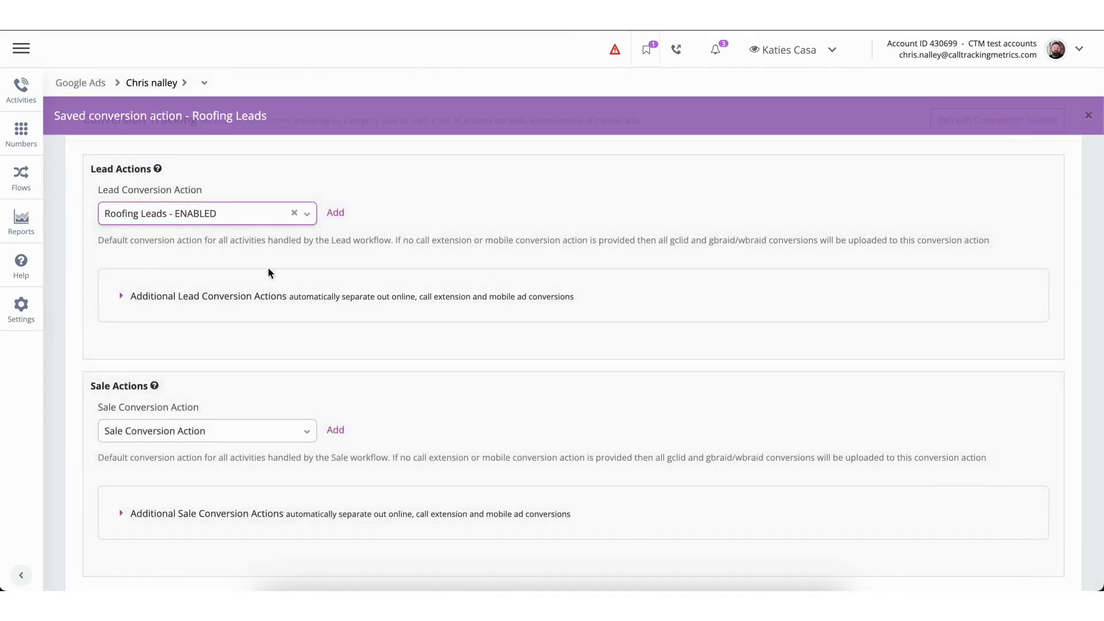
# Step: Set the Call Extensions additional lead conversion action to Ad extension - ENABLED
pyautogui.click(307, 214)
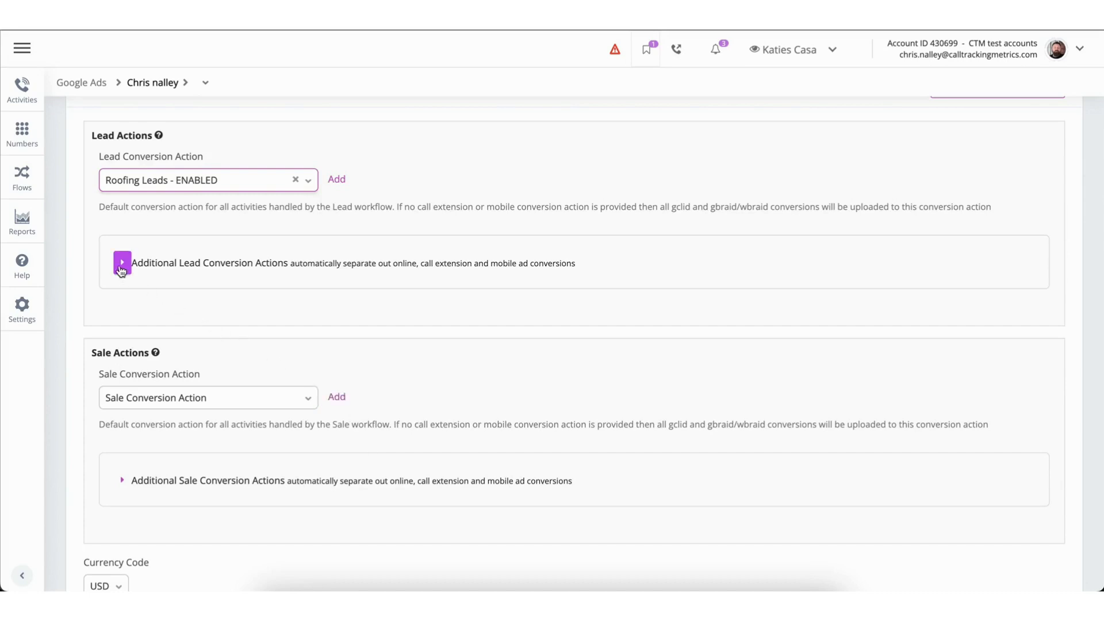
pyautogui.click(122, 262)
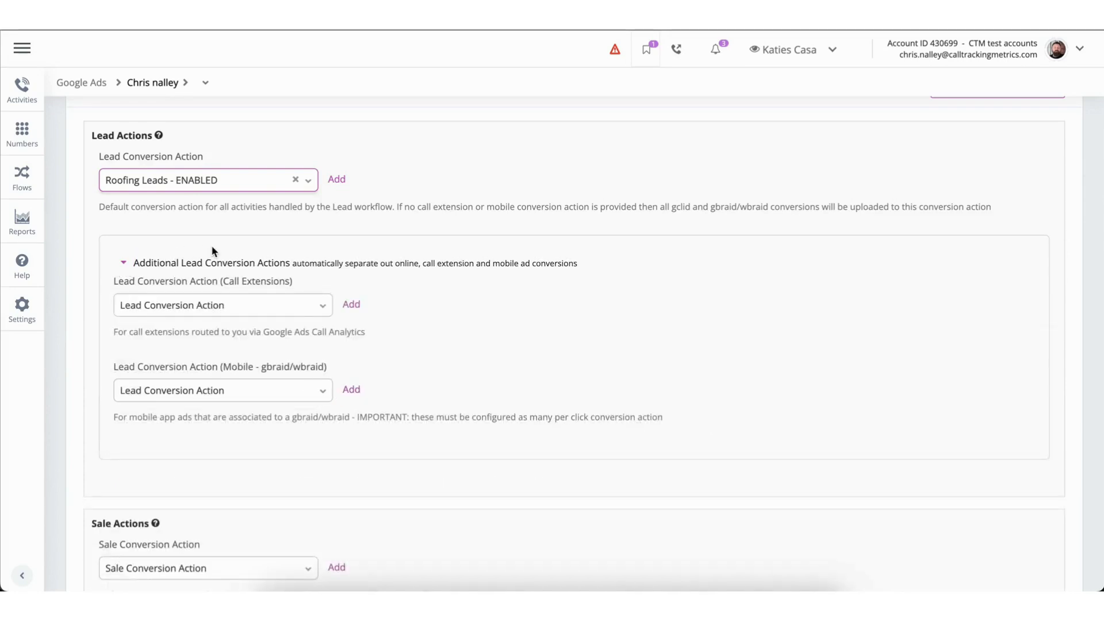
pyautogui.moveTo(255, 327)
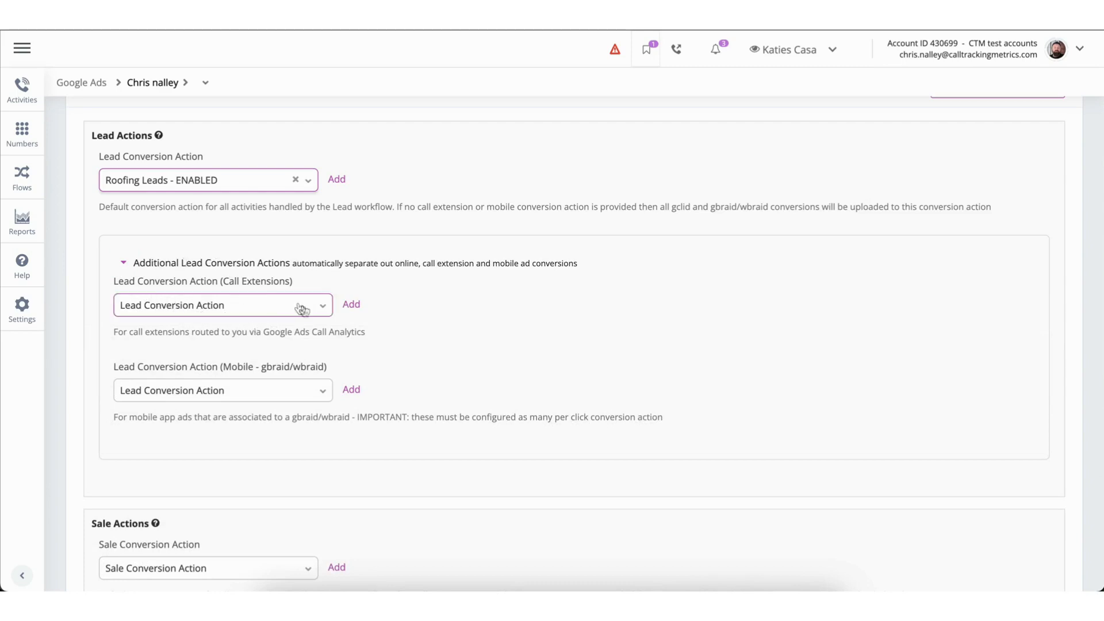
pyautogui.click(223, 306)
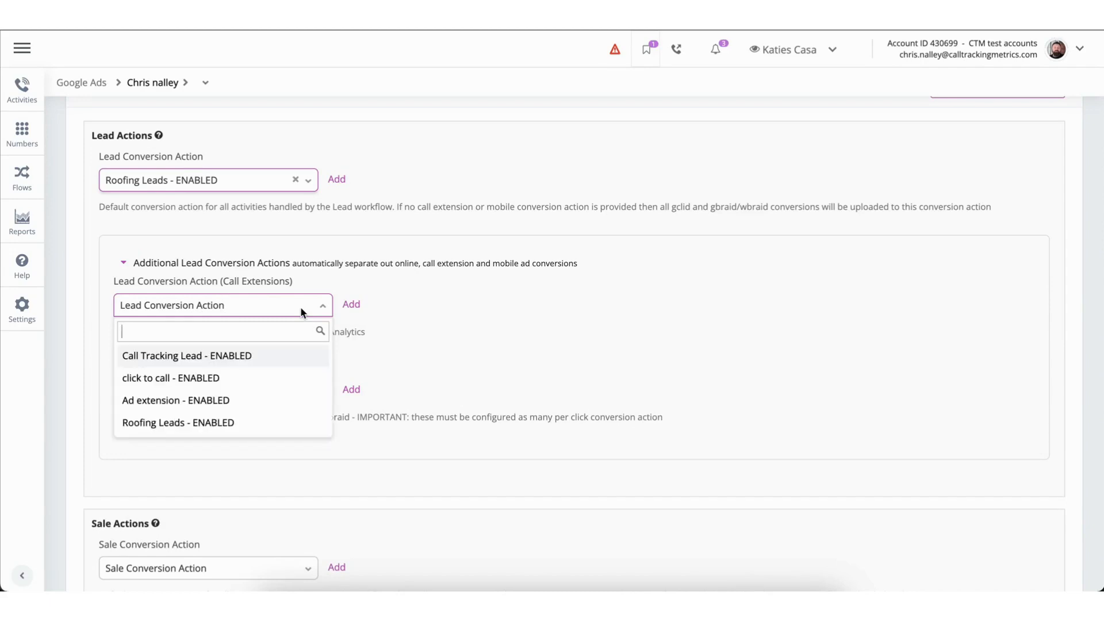
pyautogui.moveTo(259, 408)
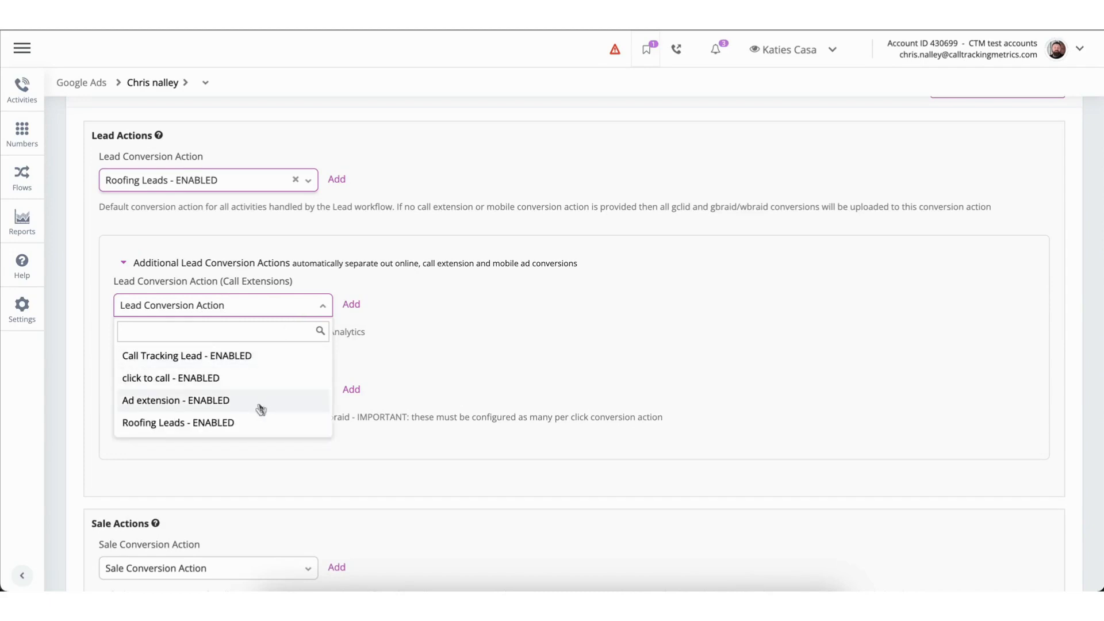
pyautogui.click(175, 401)
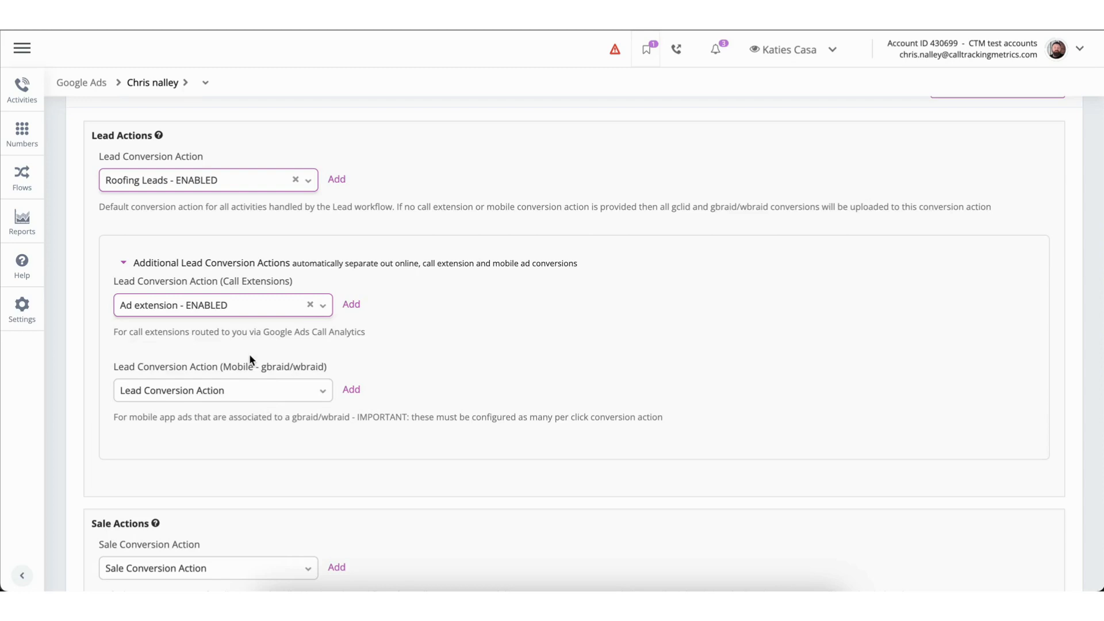
pyautogui.moveTo(352, 303)
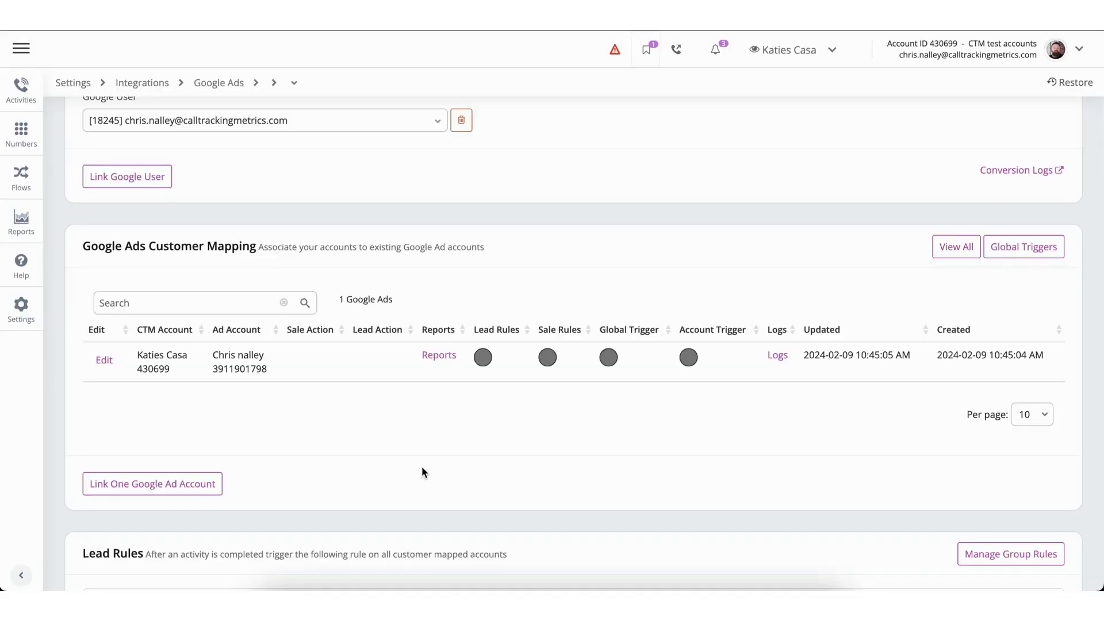
# Step: Add a lead rule workflow with the condition Talk Time is greater than 60
pyautogui.scroll(-3)
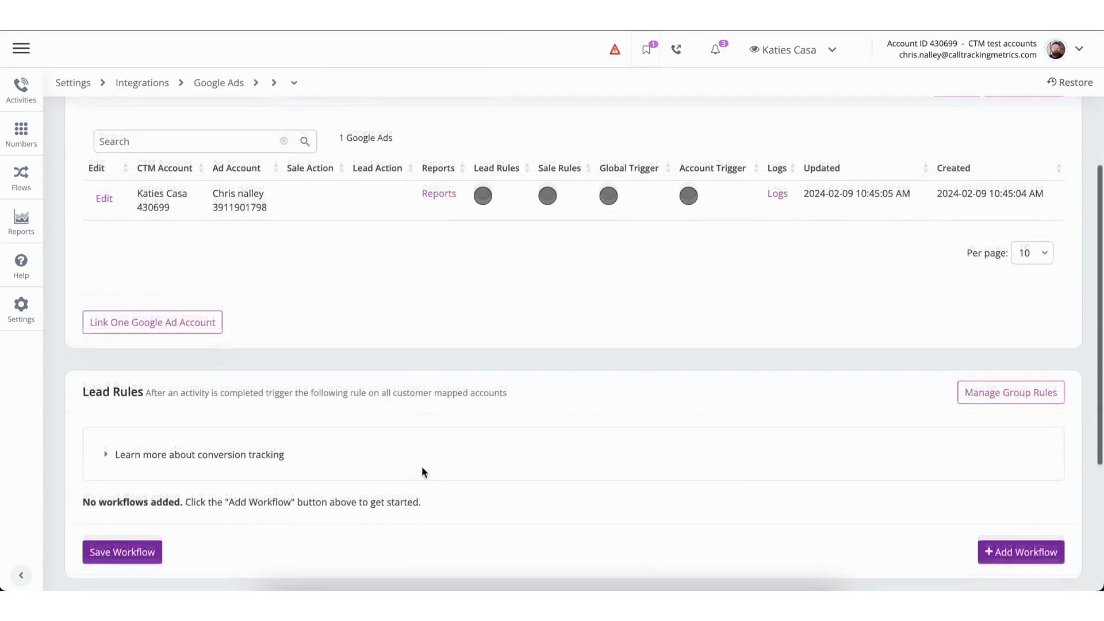
pyautogui.scroll(-3)
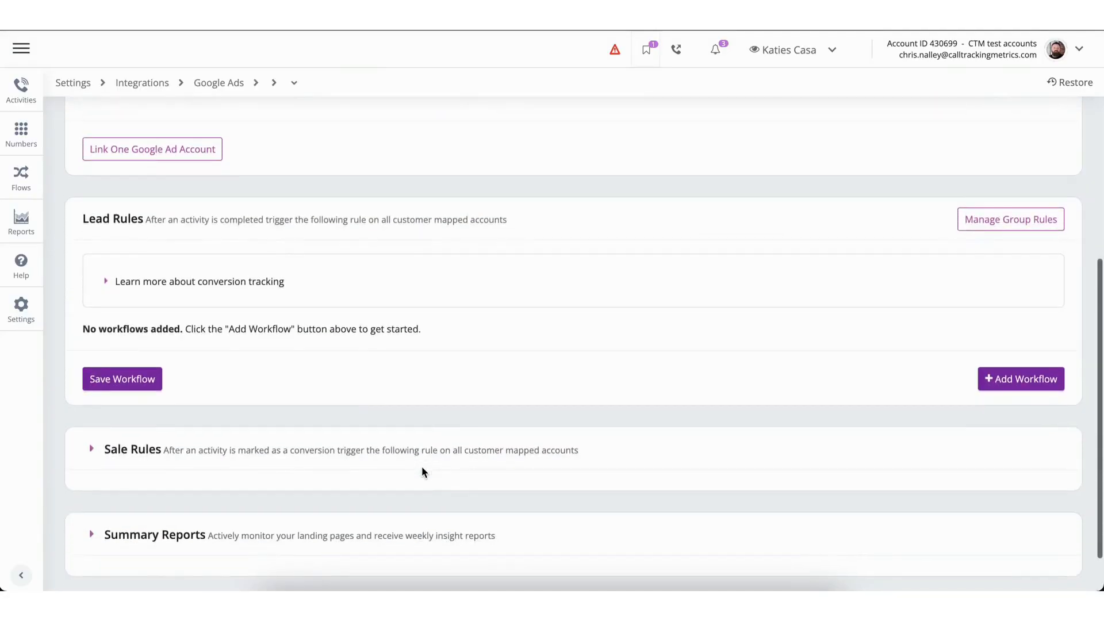
pyautogui.moveTo(900, 413)
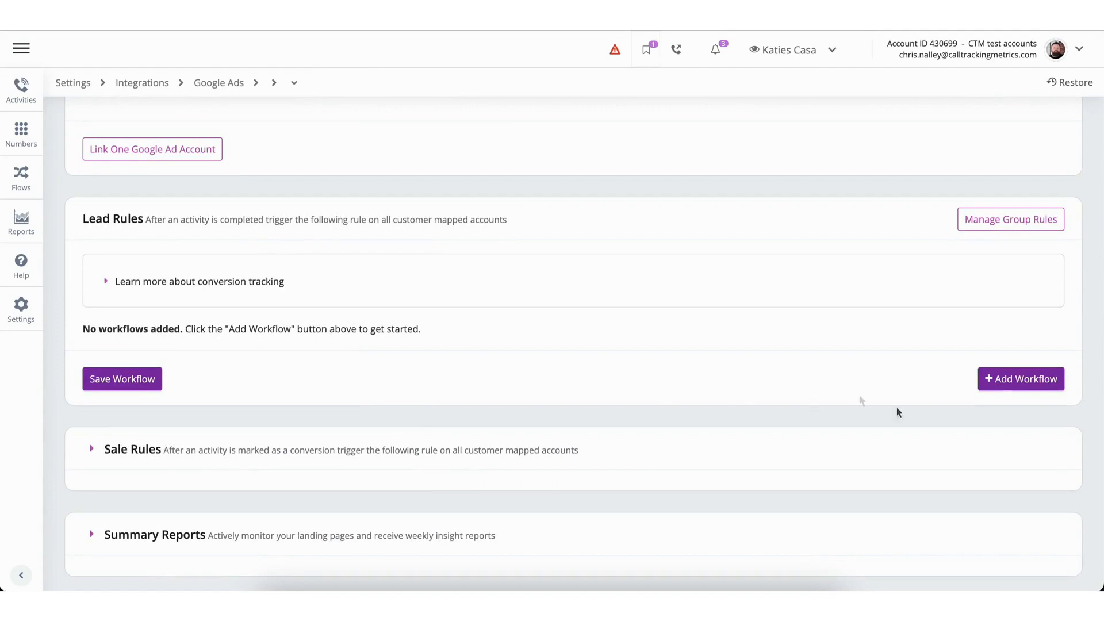
pyautogui.click(1021, 380)
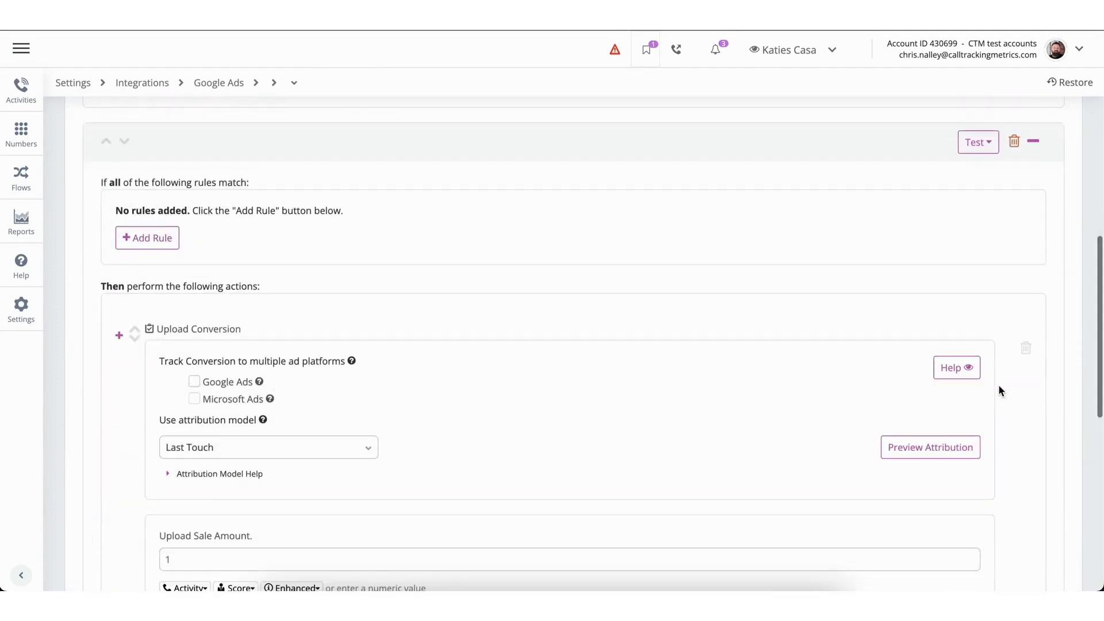
pyautogui.click(147, 237)
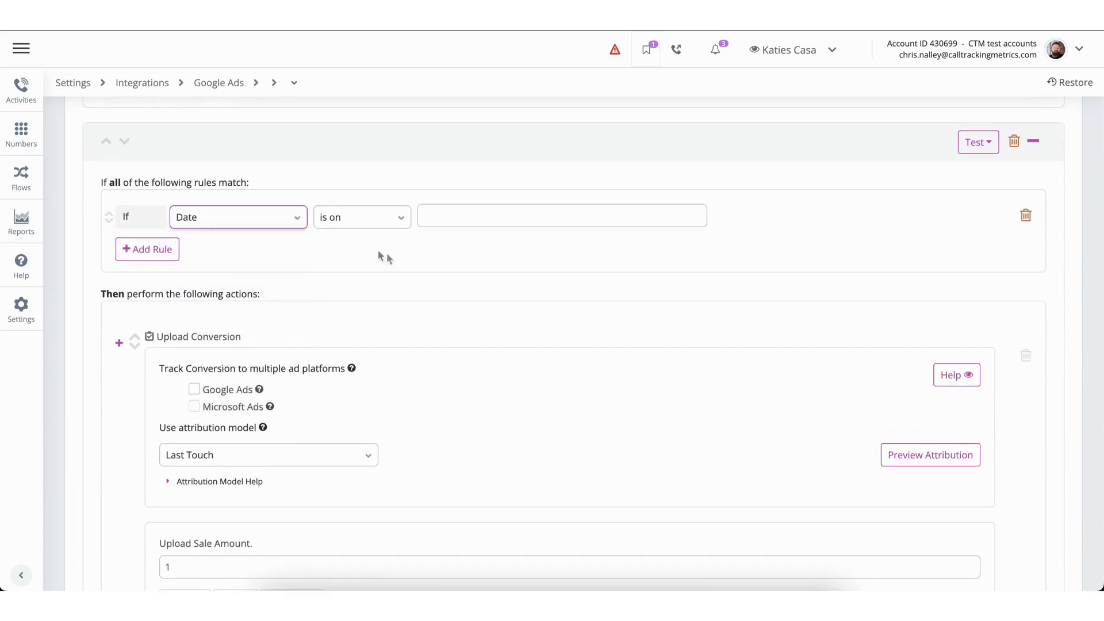
pyautogui.moveTo(284, 244)
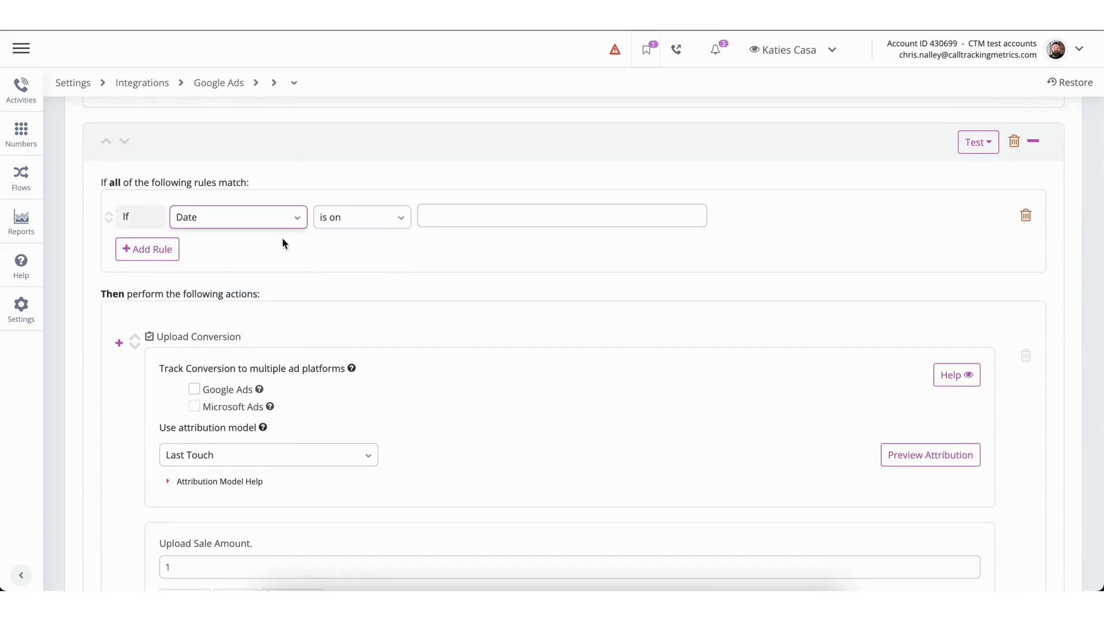
pyautogui.write('ta')
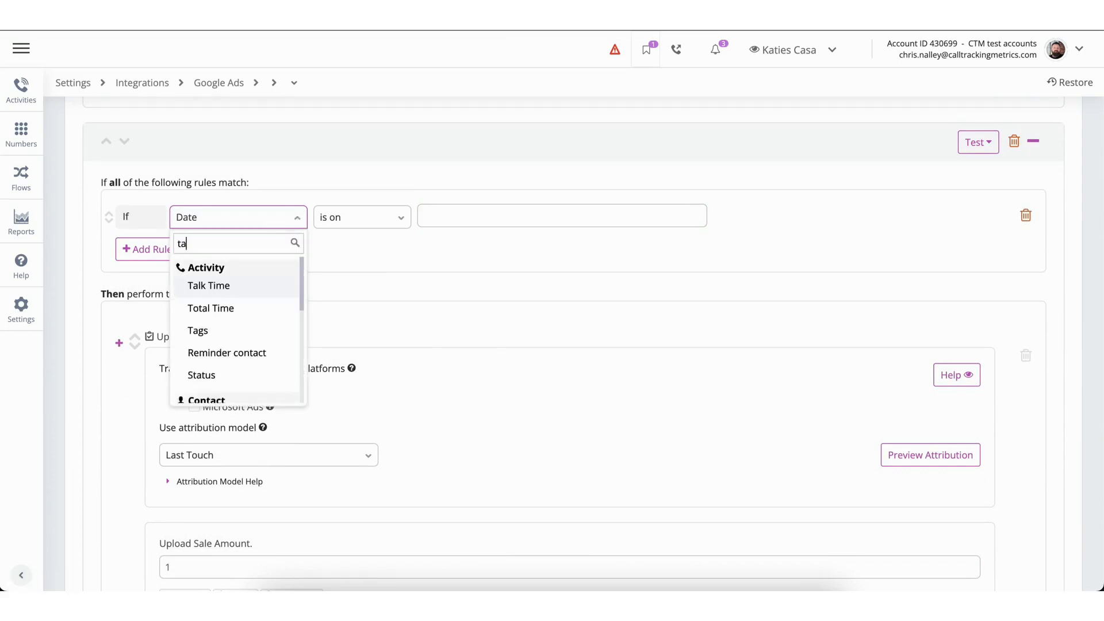
pyautogui.click(209, 285)
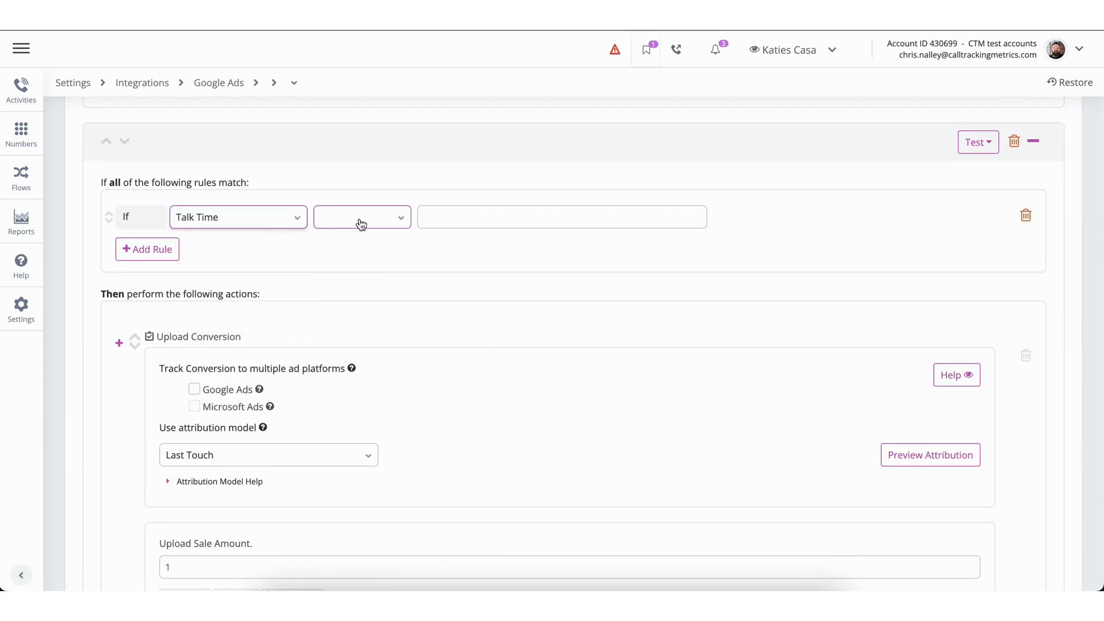
pyautogui.click(361, 218)
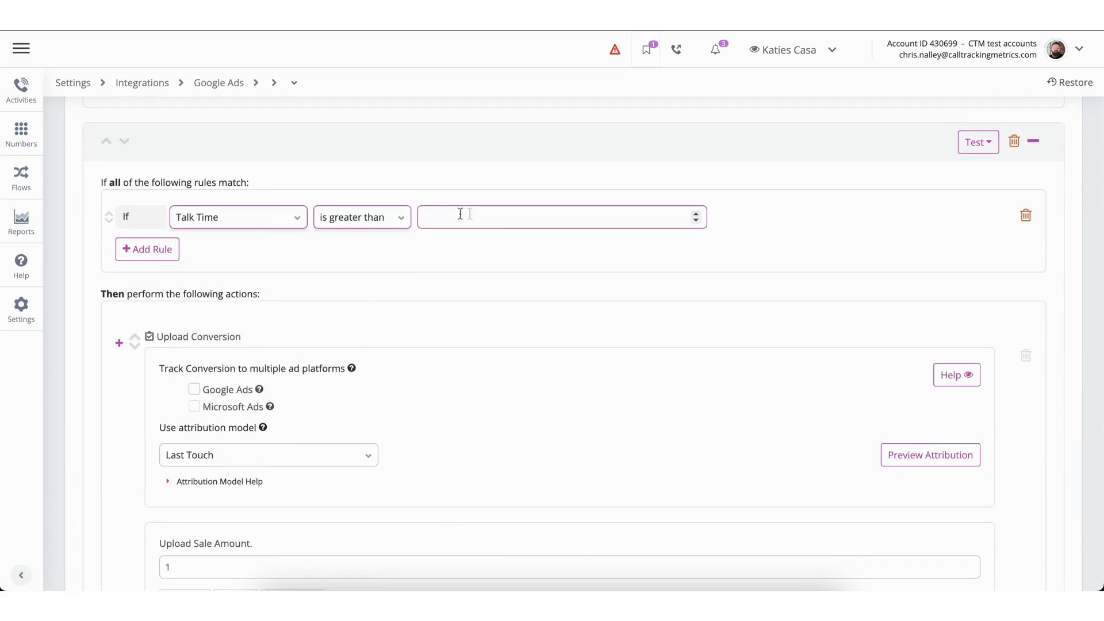
pyautogui.write('60')
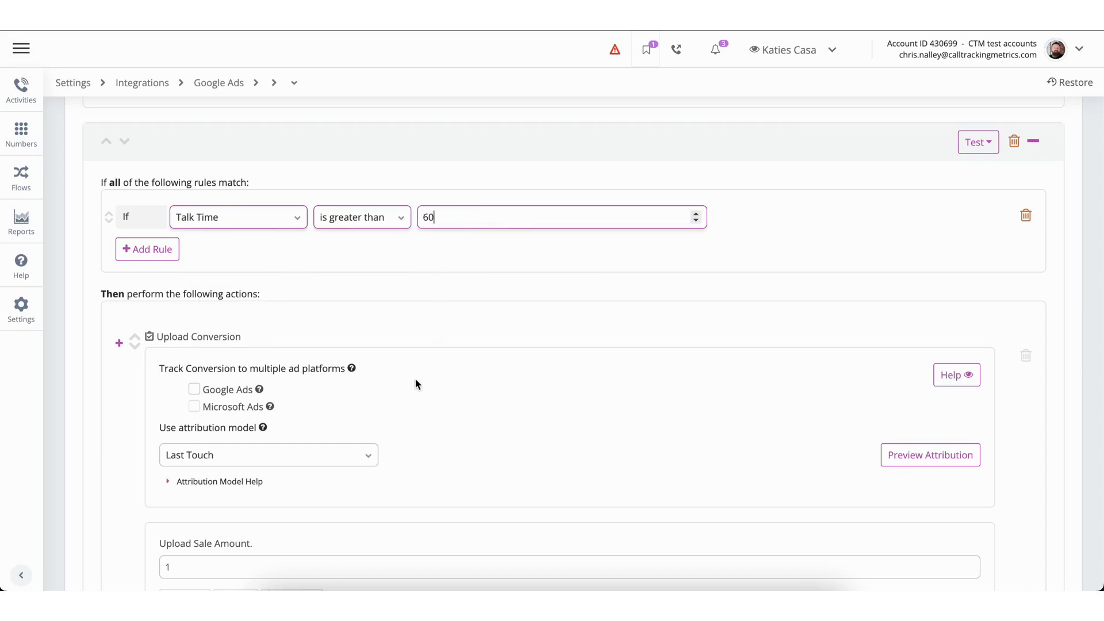
# Step: Send the conversion to Google Ads with Last Touch attribution and edit the sale amount
pyautogui.scroll(-3)
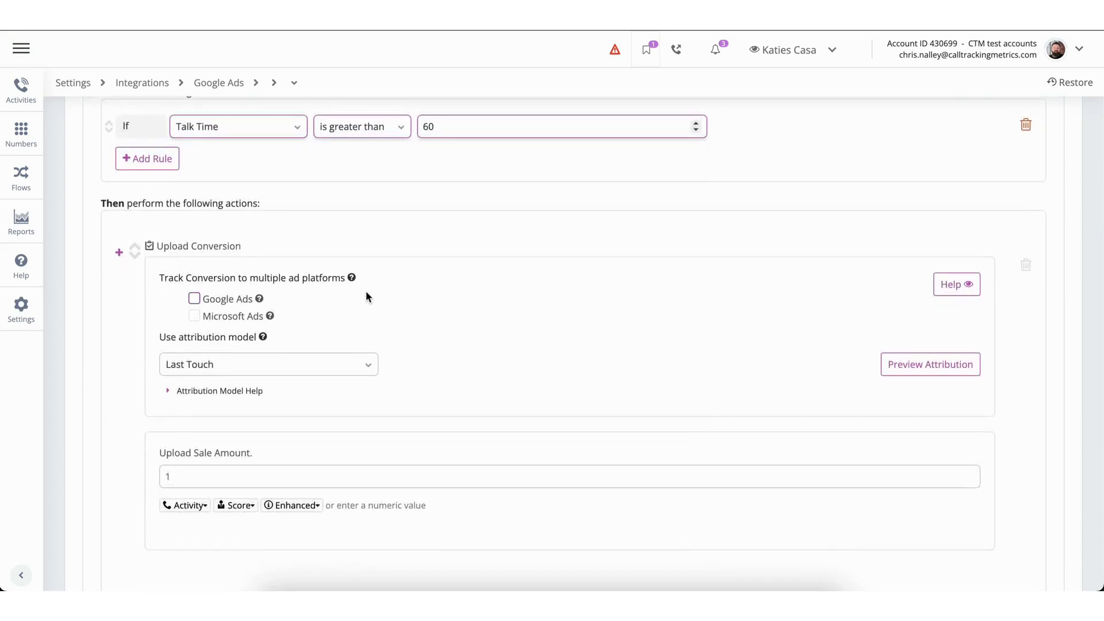
pyautogui.click(193, 299)
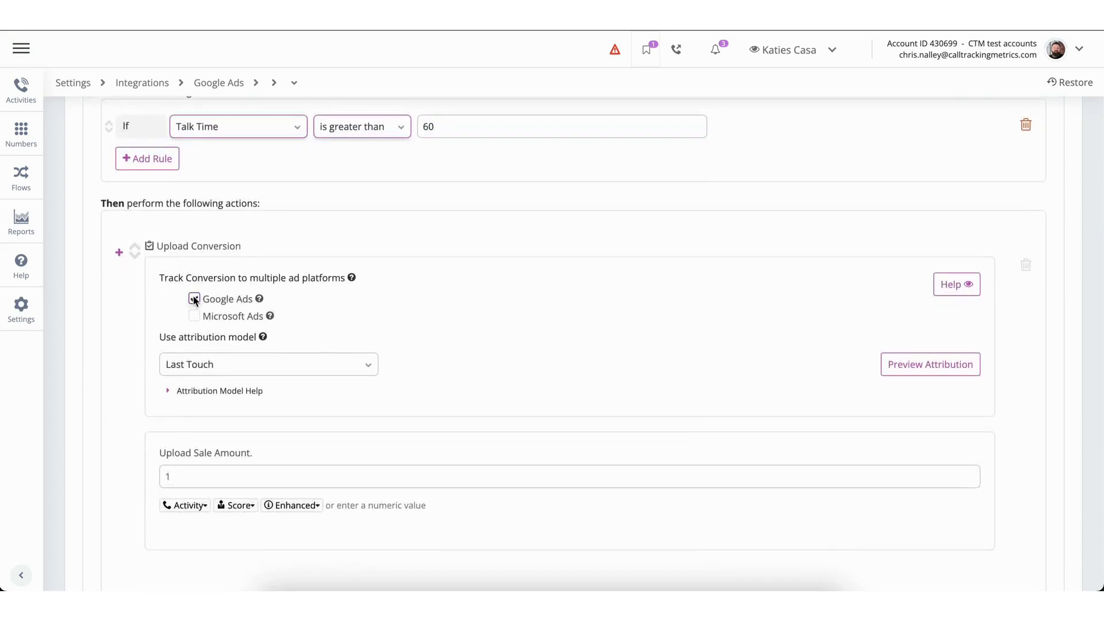
pyautogui.click(193, 299)
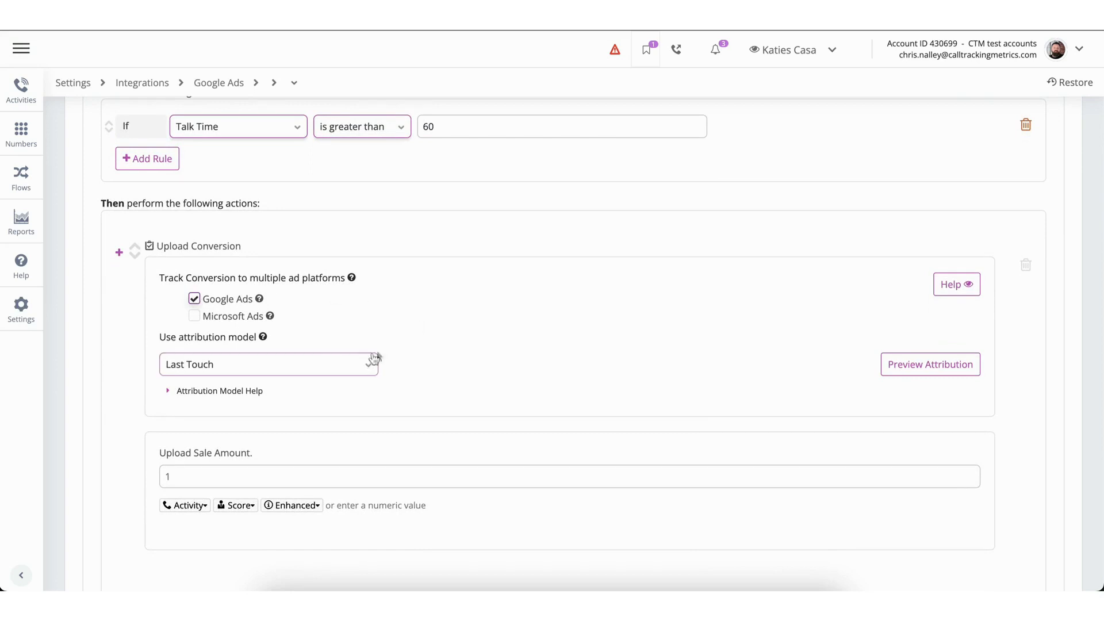
pyautogui.click(269, 365)
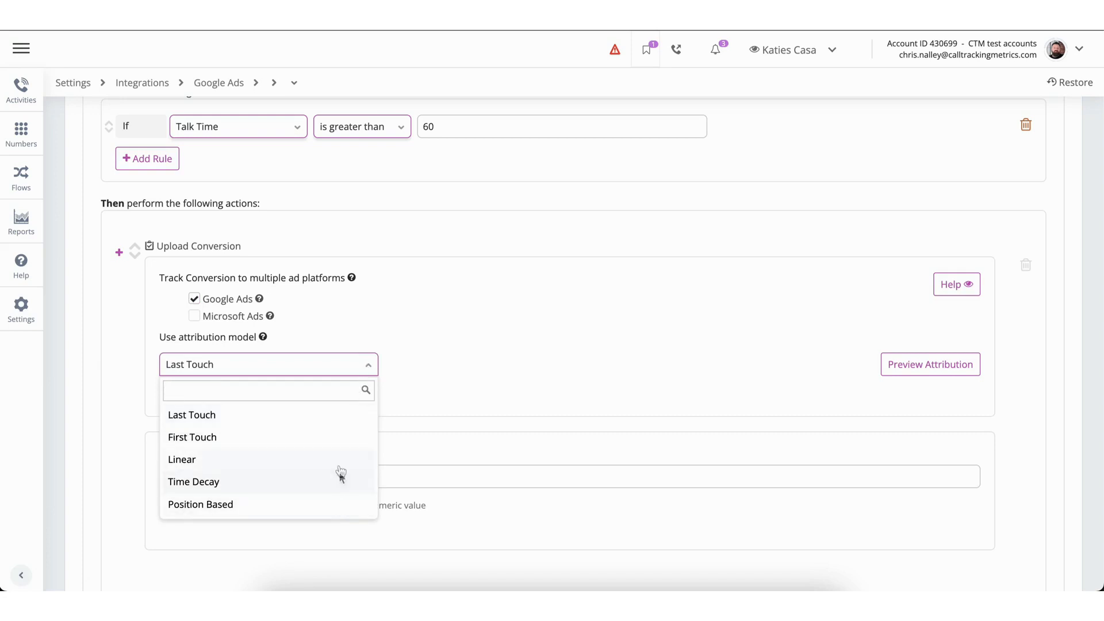
pyautogui.click(191, 414)
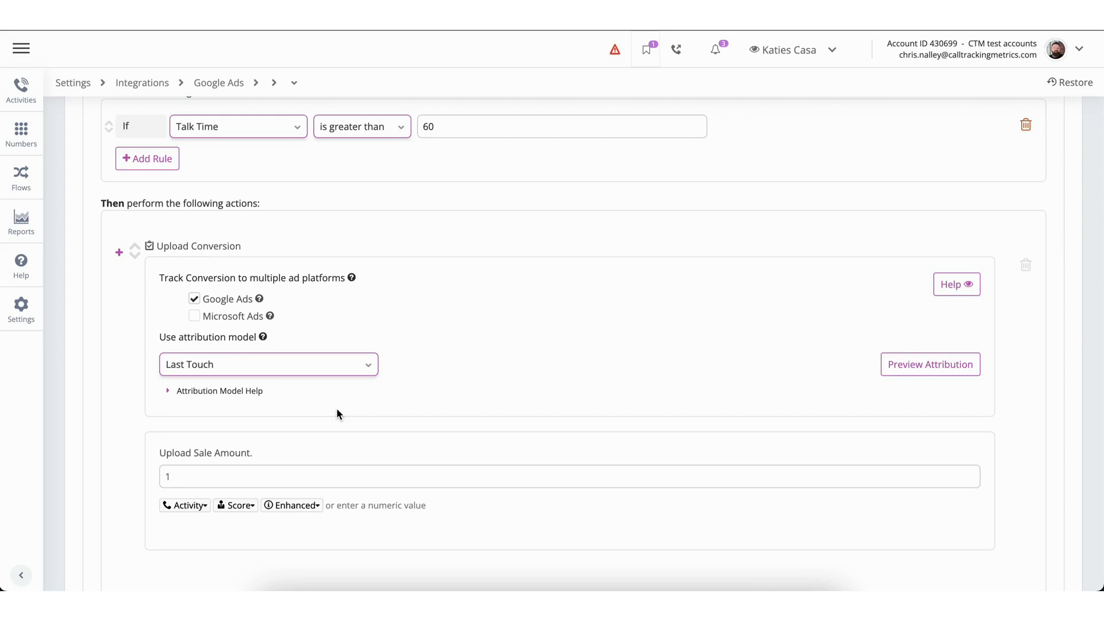
pyautogui.scroll(-3)
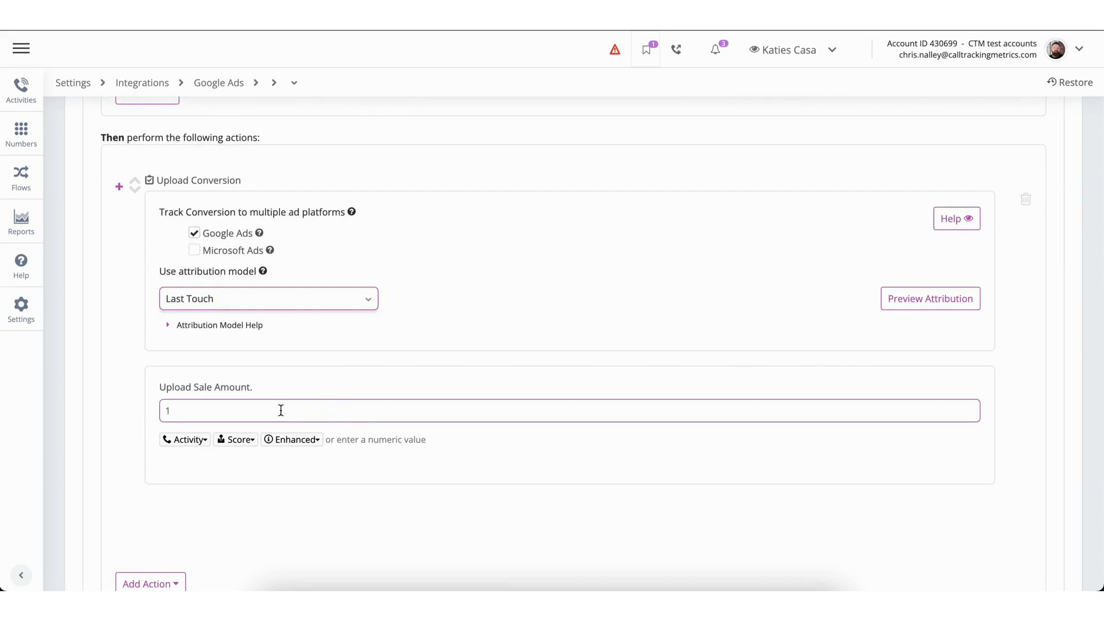
pyautogui.click(143, 83)
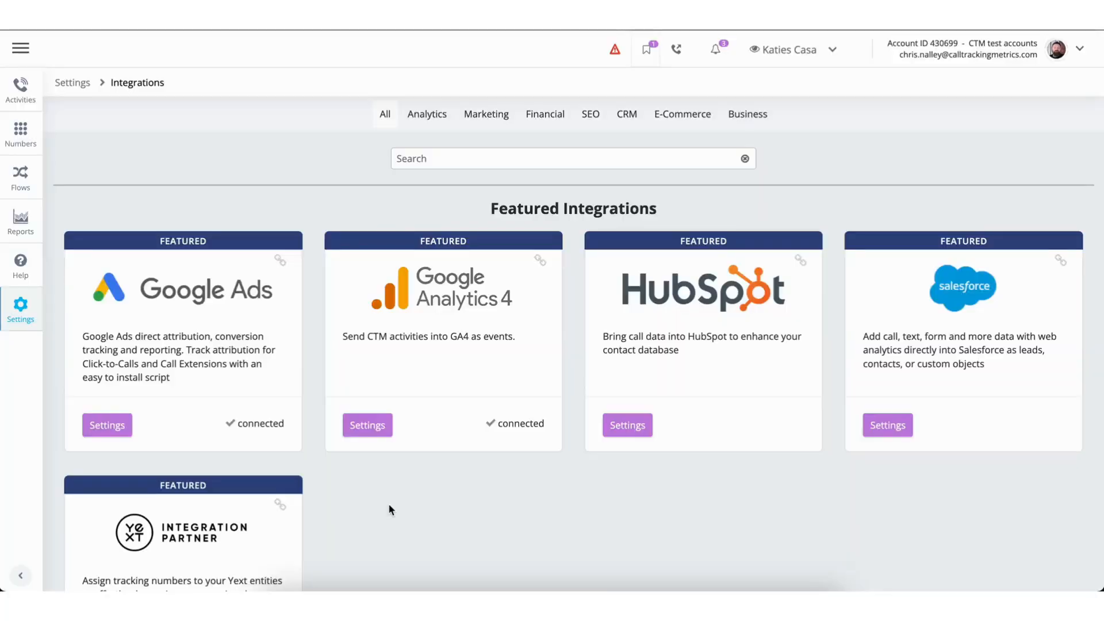
pyautogui.moveTo(21, 176)
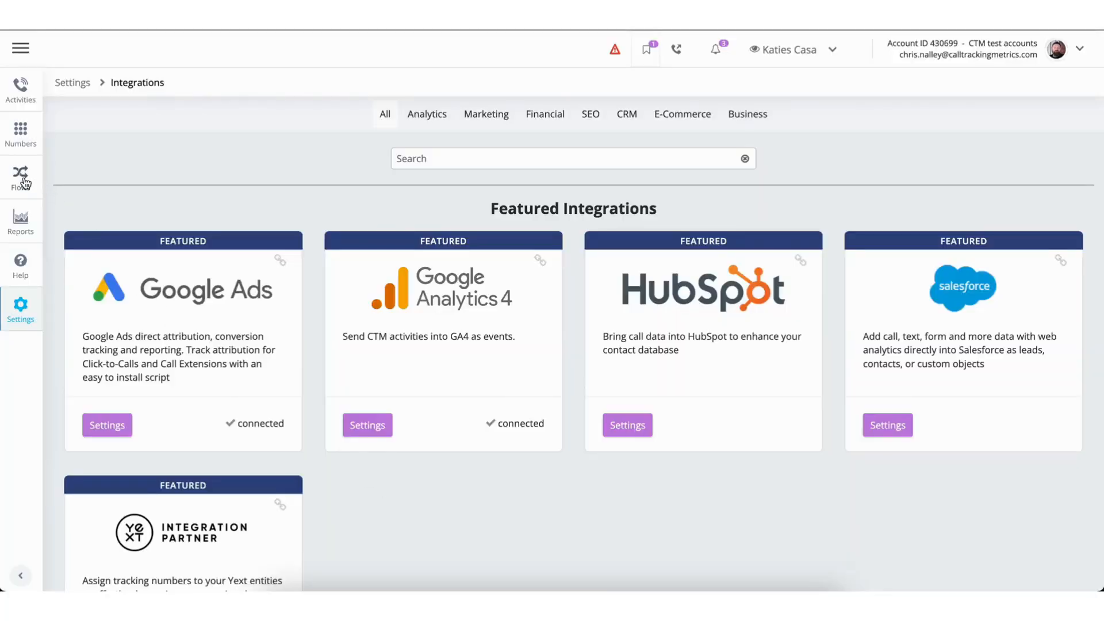
# Step: Go to Triggers under Flows > Automation and start a new trigger
pyautogui.click(21, 175)
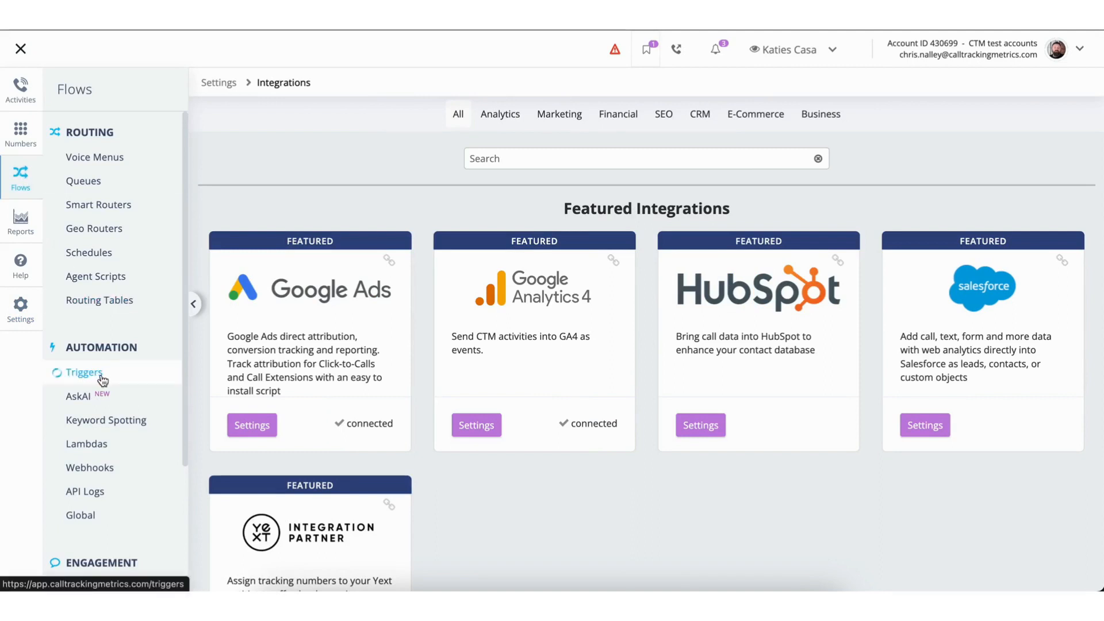
pyautogui.click(84, 373)
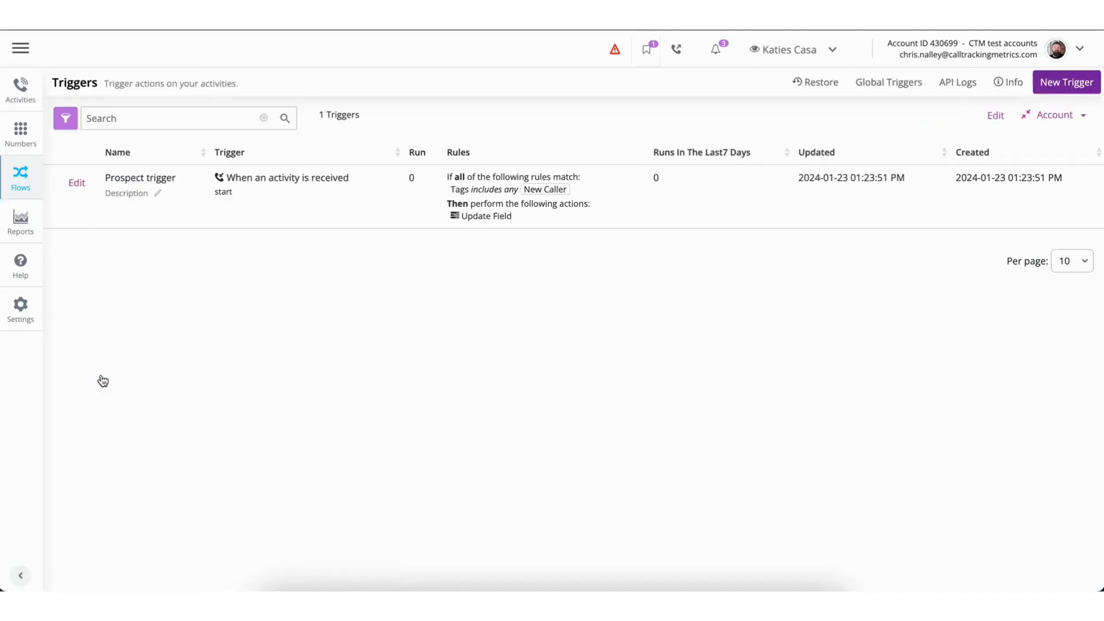
pyautogui.moveTo(126, 371)
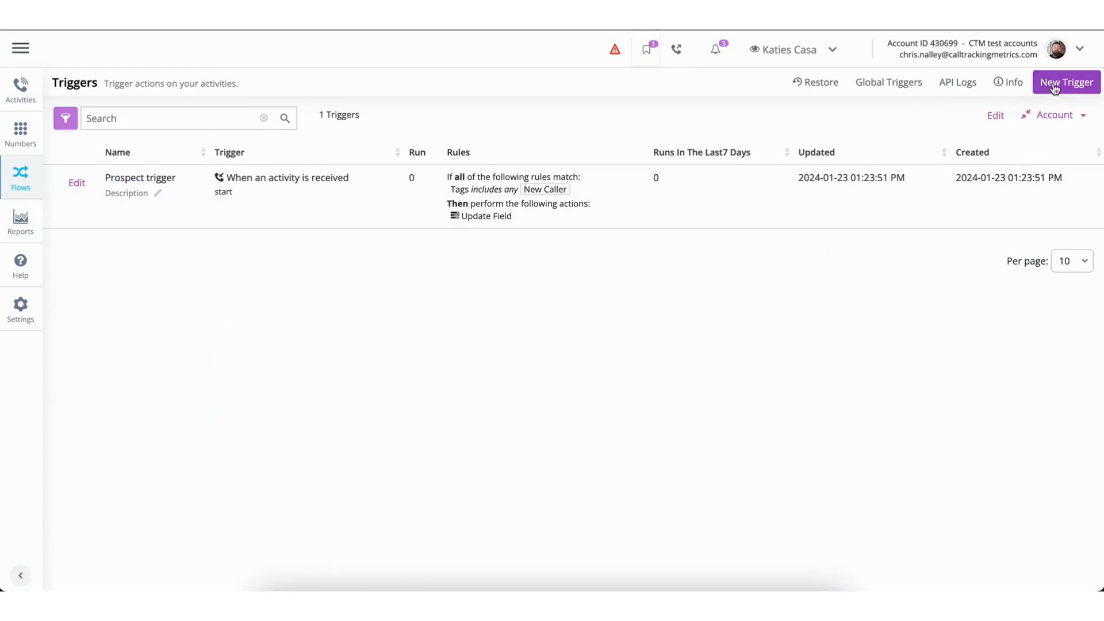
pyautogui.click(1066, 82)
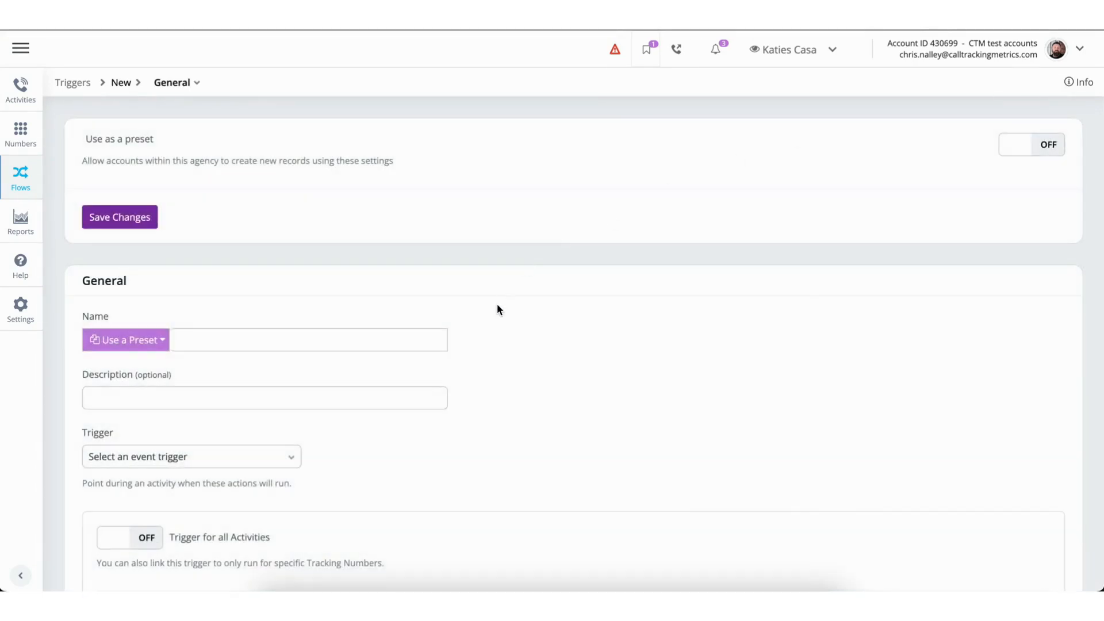
# Step: Apply a Google Ads Direct Connect preset to the new trigger
pyautogui.scroll(-3)
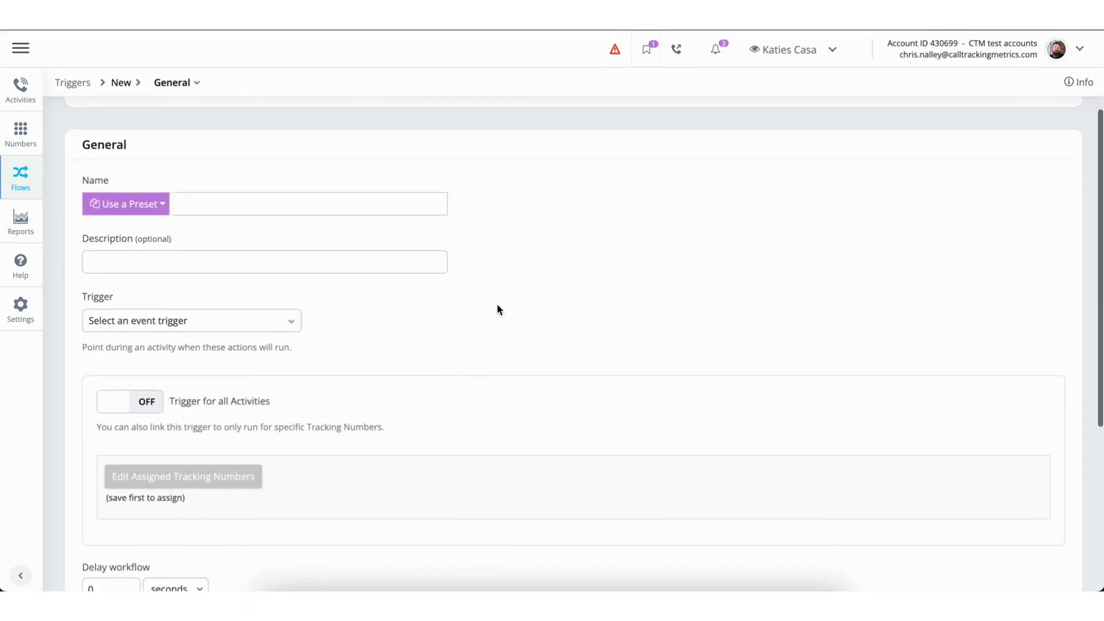
pyautogui.click(309, 205)
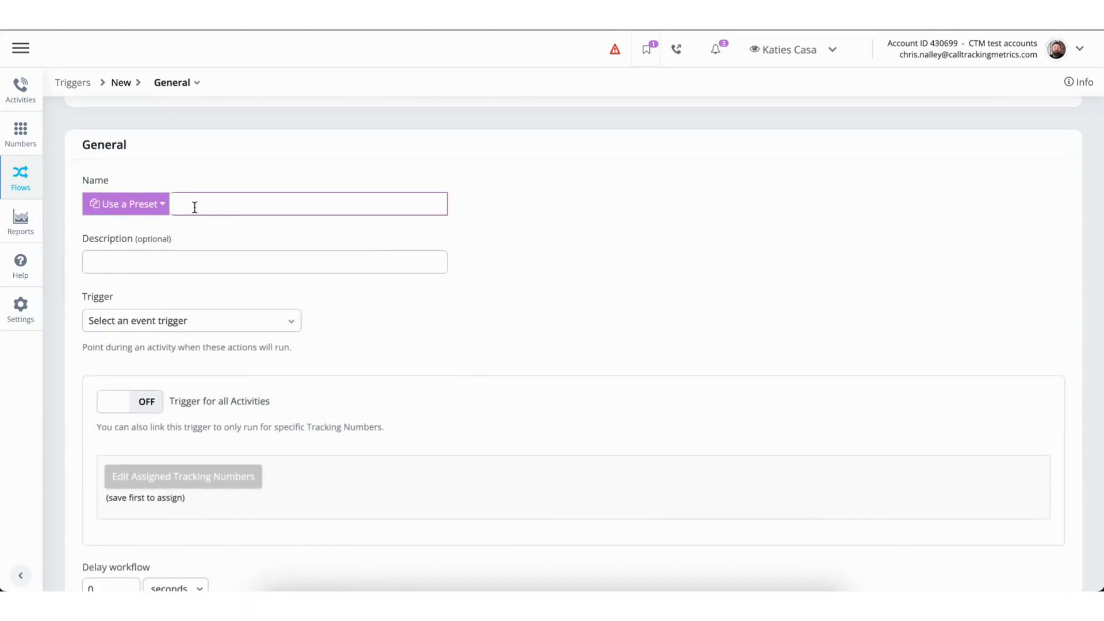
pyautogui.click(126, 204)
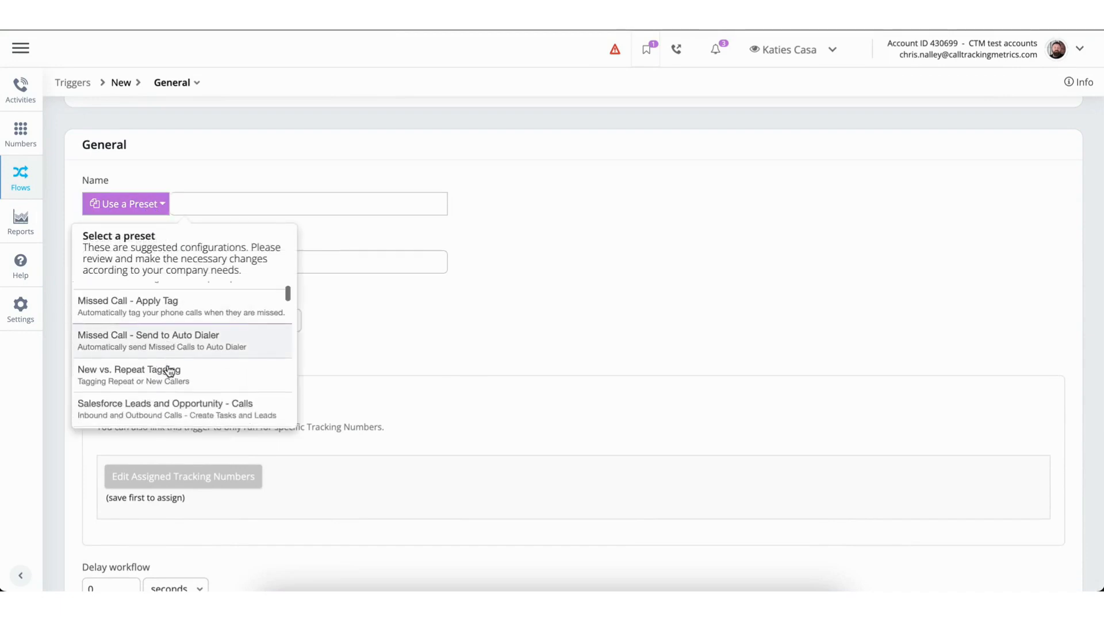
pyautogui.scroll(-3)
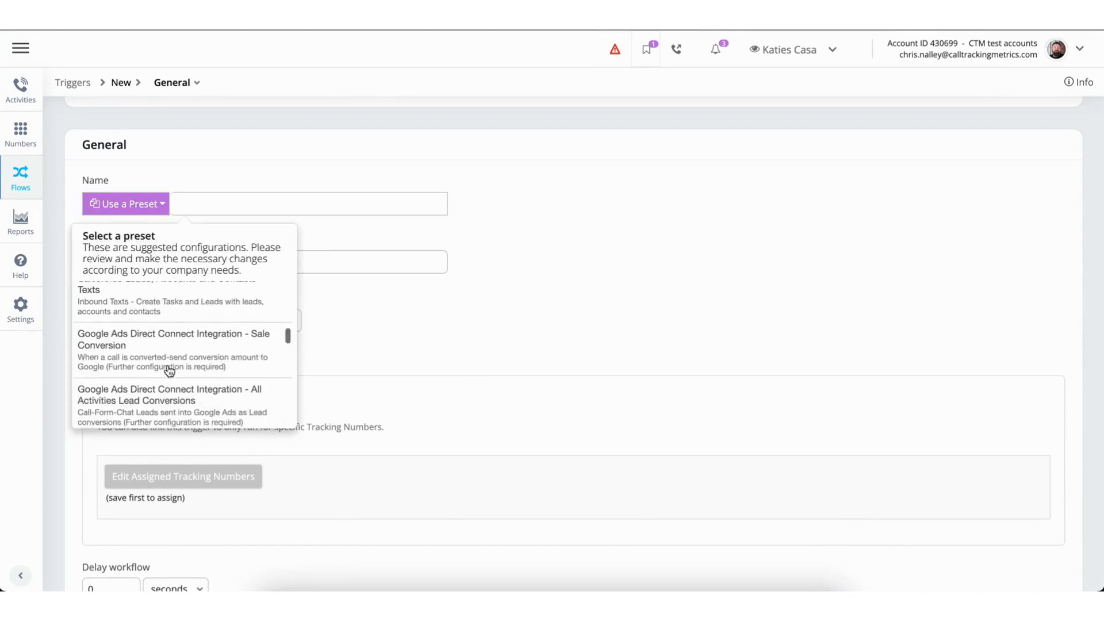
pyautogui.click(169, 396)
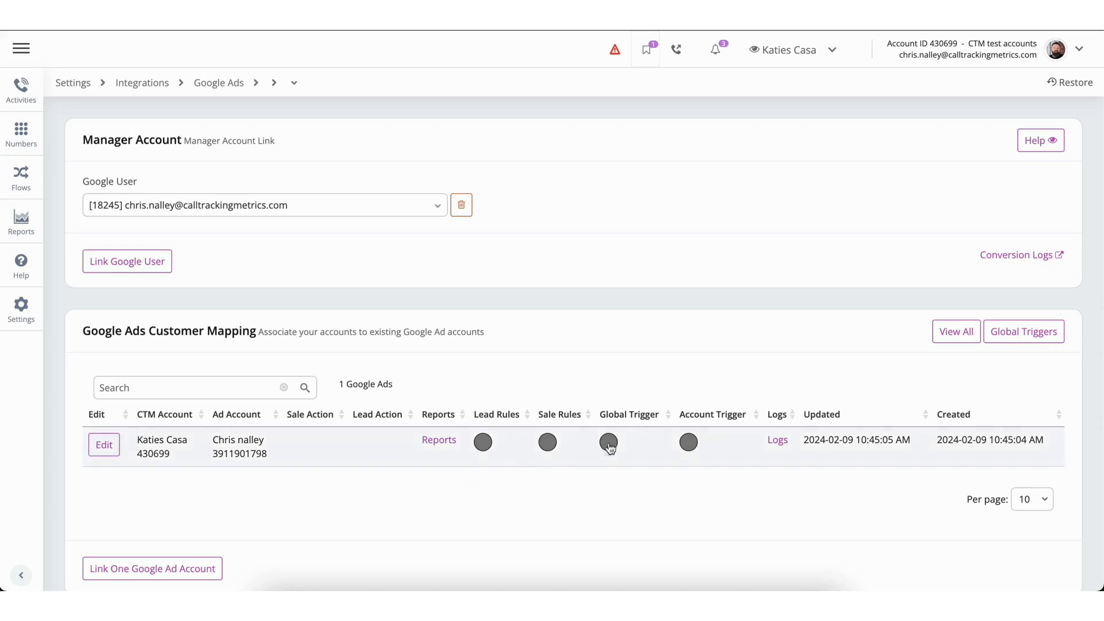
pyautogui.moveTo(1023, 343)
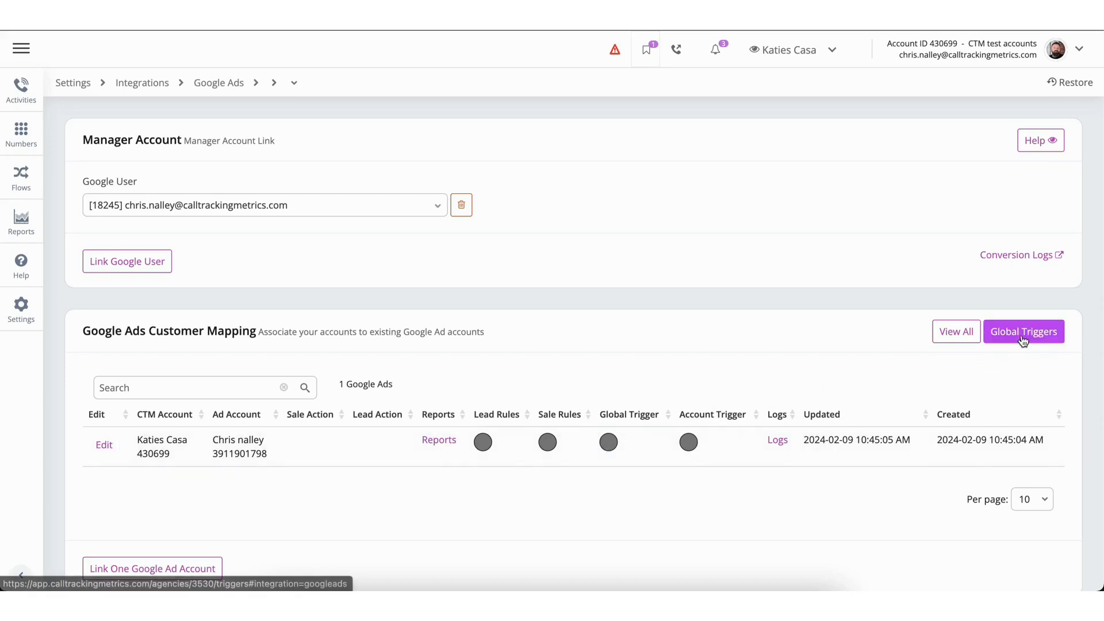
# Step: Open Global Triggers and start a new global trigger for sub-accounts
pyautogui.click(1024, 331)
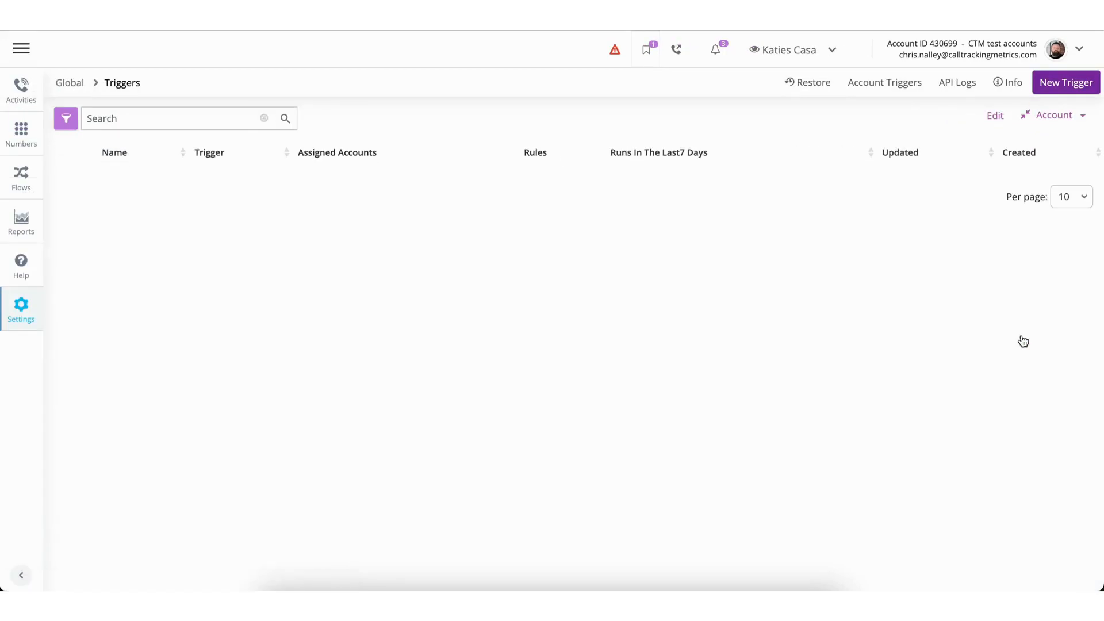
pyautogui.click(1066, 83)
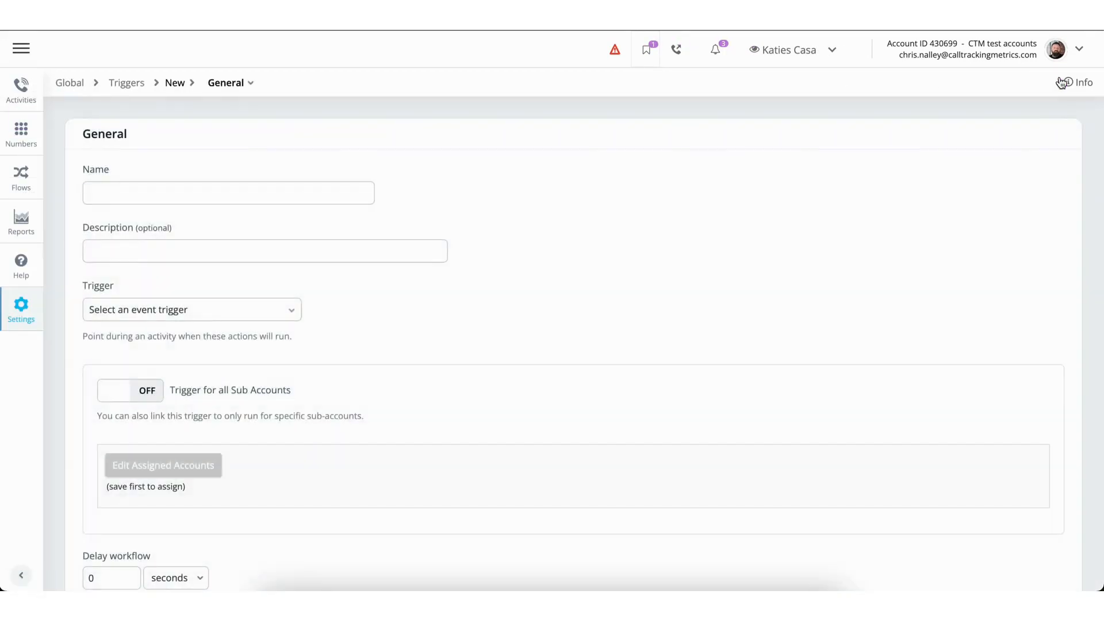
pyautogui.moveTo(595, 306)
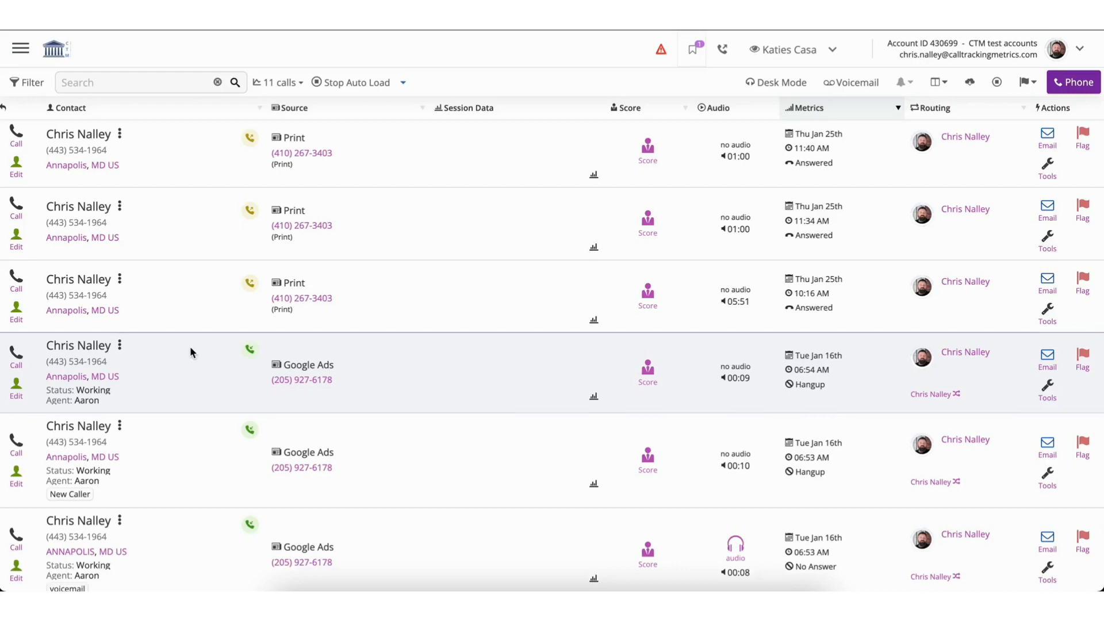
pyautogui.moveTo(49, 87)
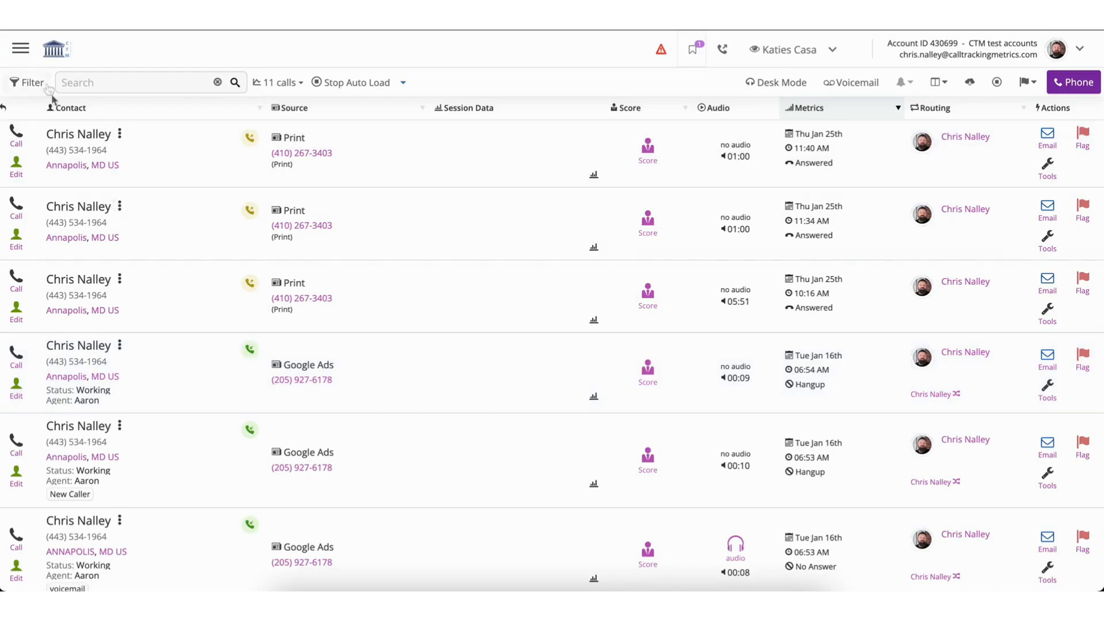
# Step: Start a new tracking source from Numbers > Tracking Sources
pyautogui.click(19, 47)
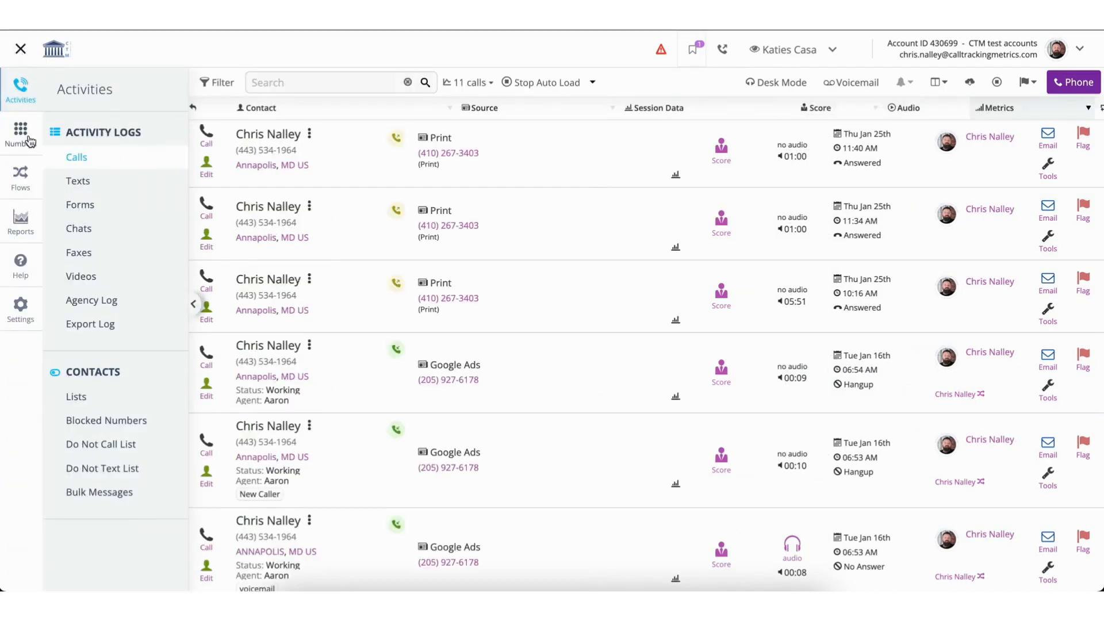
pyautogui.click(20, 128)
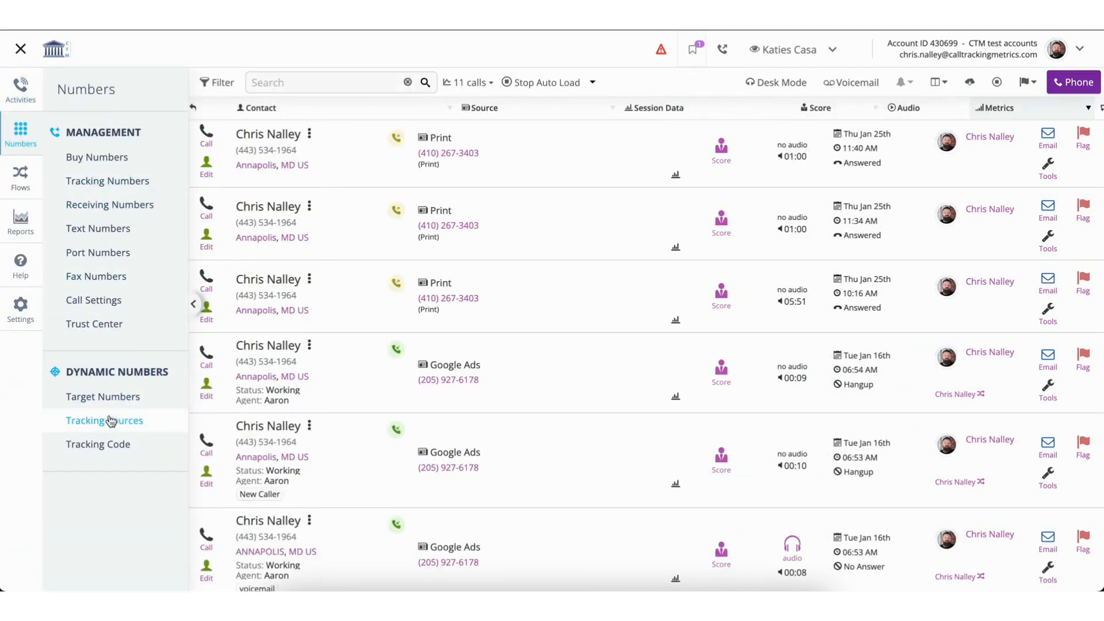
pyautogui.click(103, 421)
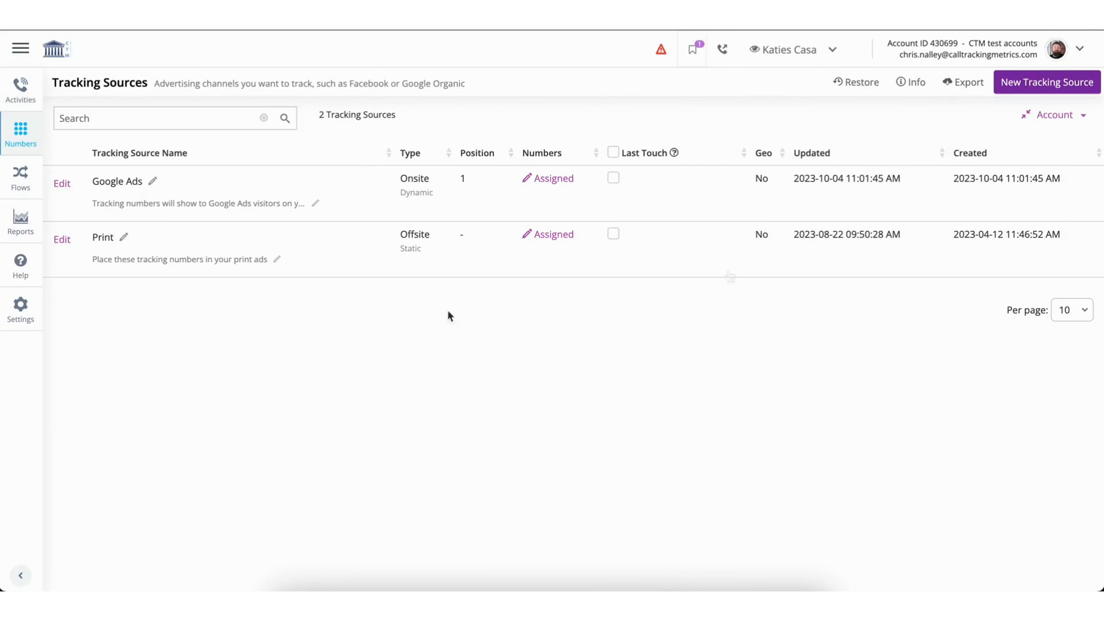
pyautogui.click(1047, 82)
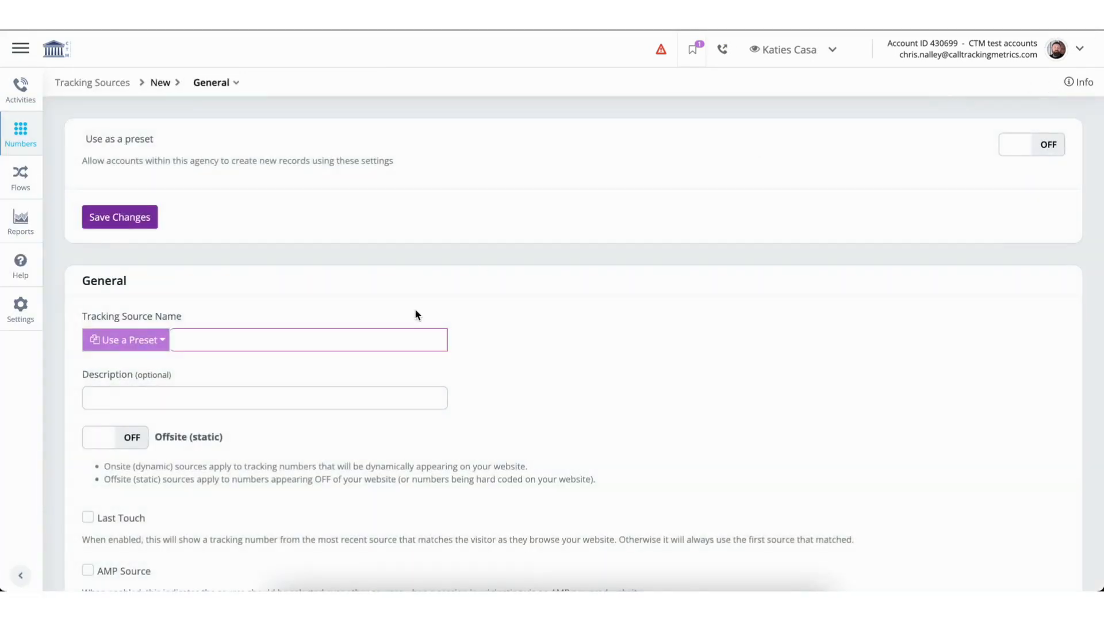
# Step: Apply the Google Ads preset and save the new onsite tracking source
pyautogui.click(126, 339)
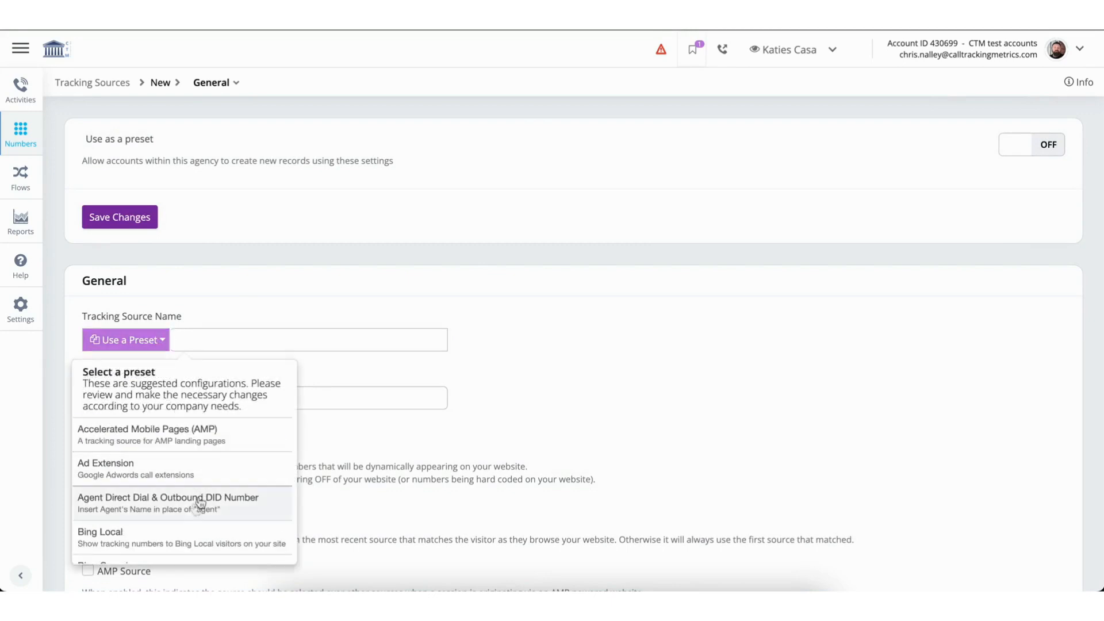
pyautogui.scroll(-3)
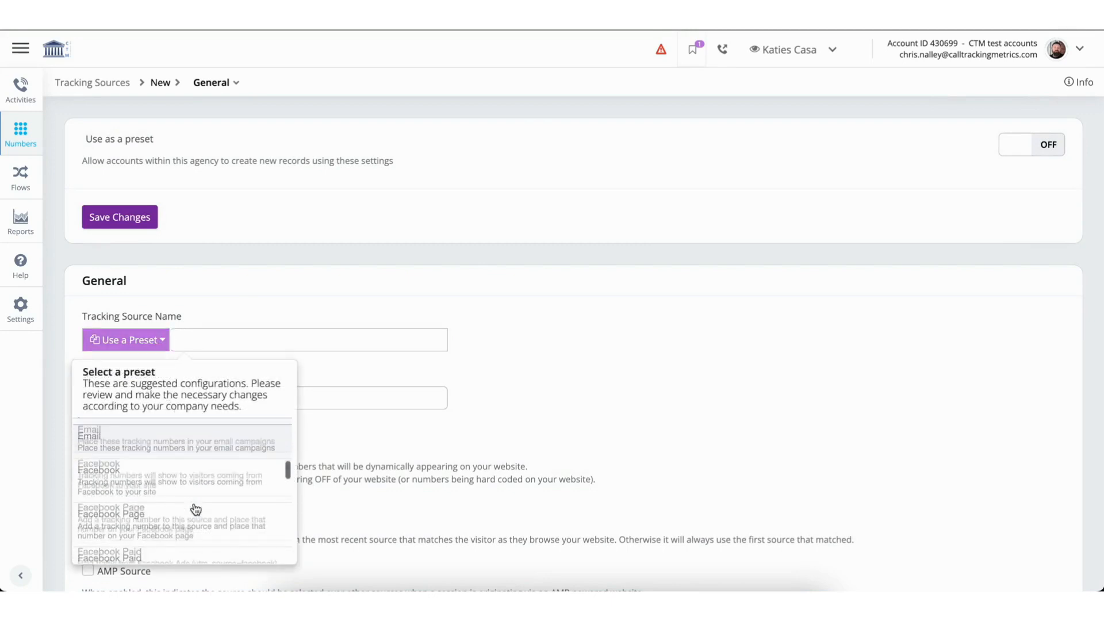
pyautogui.scroll(-3)
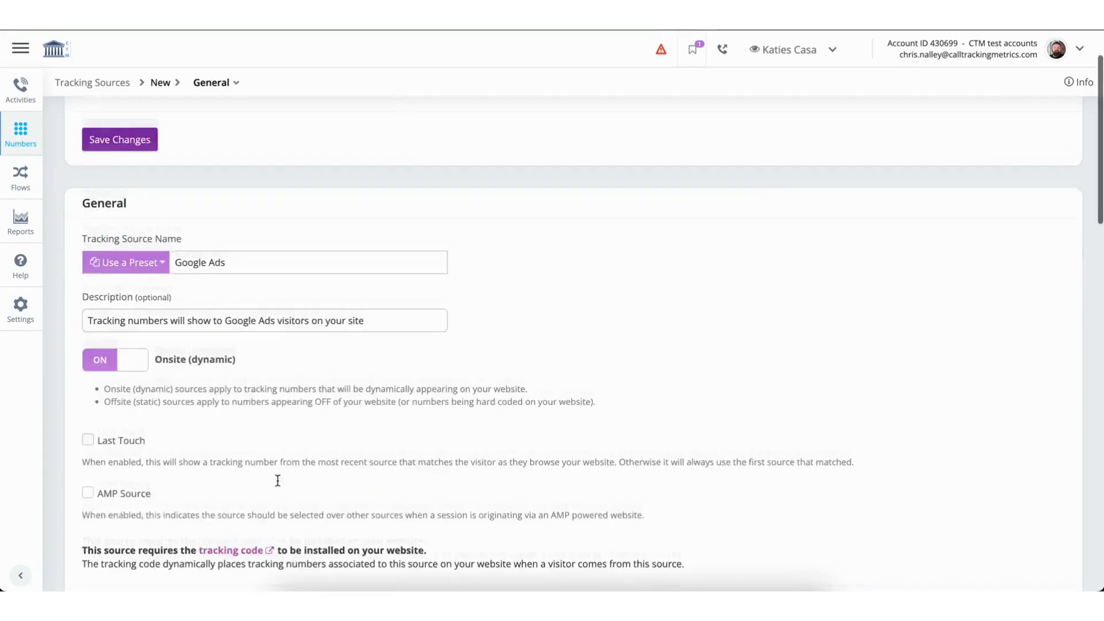
pyautogui.scroll(-3)
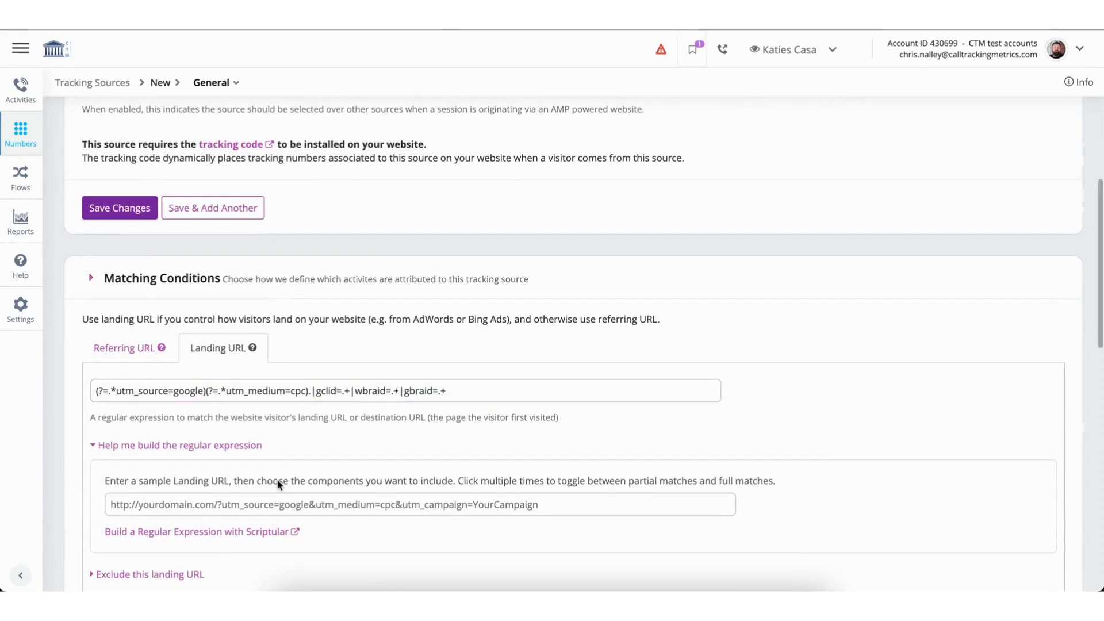
pyautogui.click(118, 207)
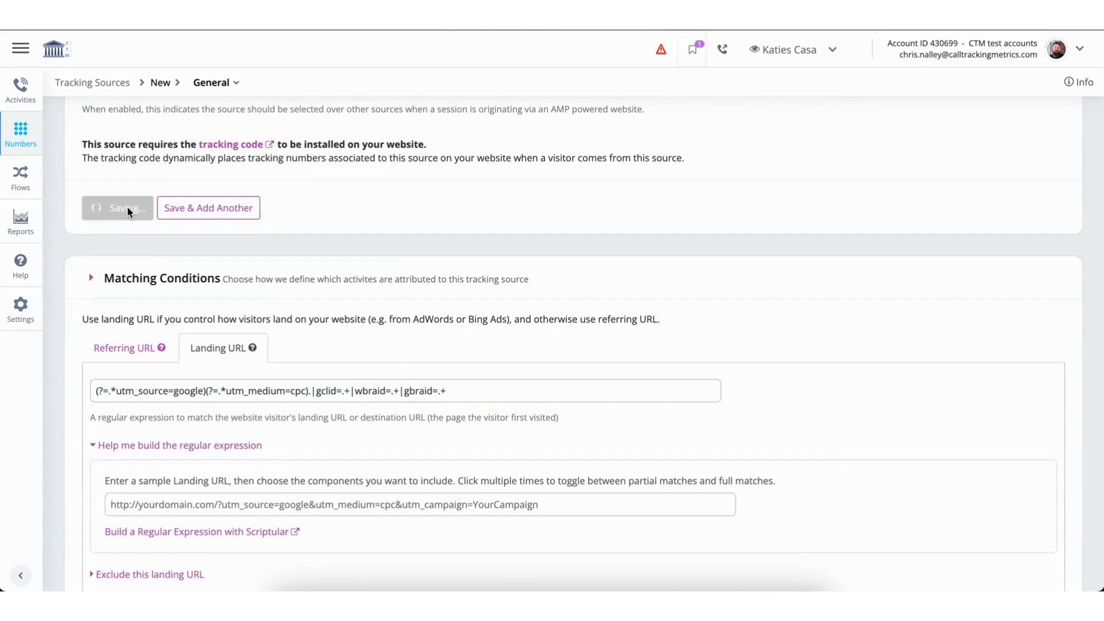
pyautogui.click(117, 207)
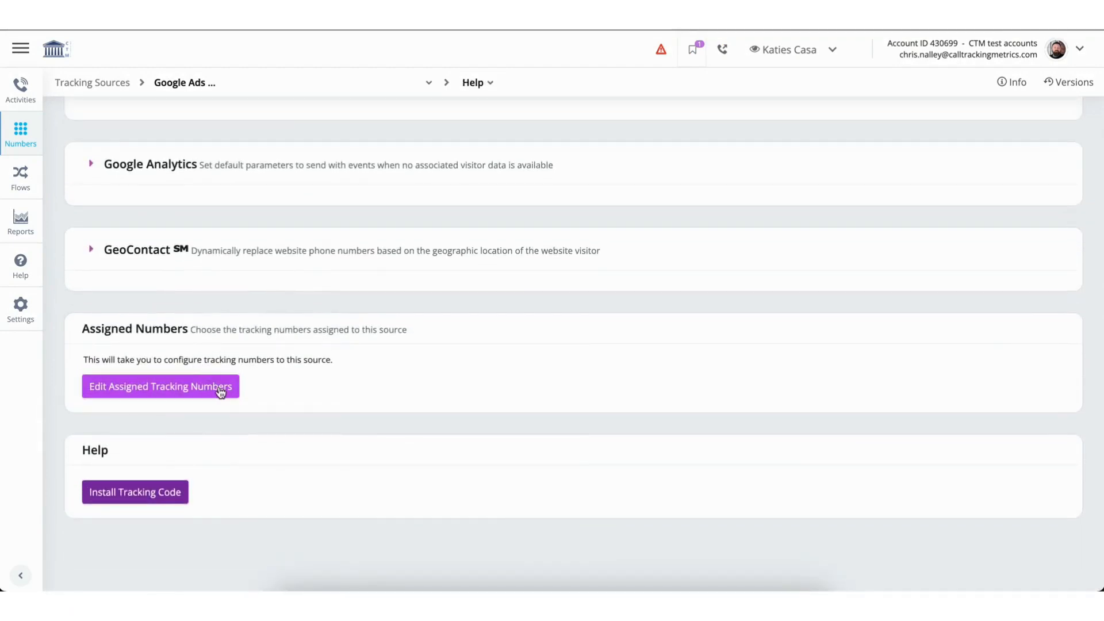
pyautogui.click(161, 386)
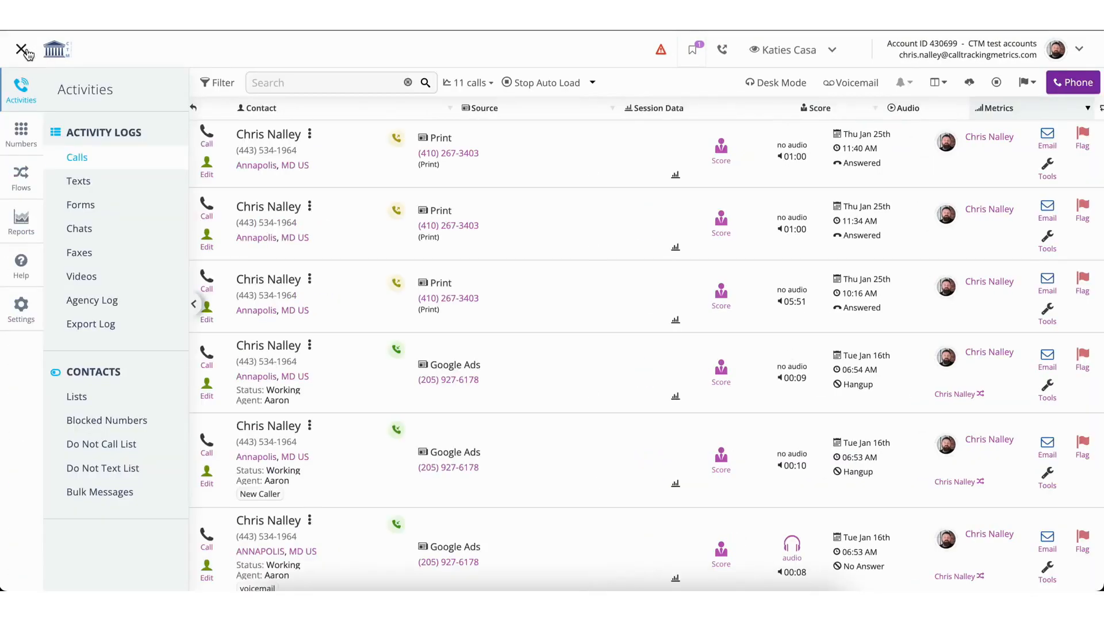
# Step: Create and save an Ad Extension tracking source from the preset for Google Adwords call extensions
pyautogui.click(21, 128)
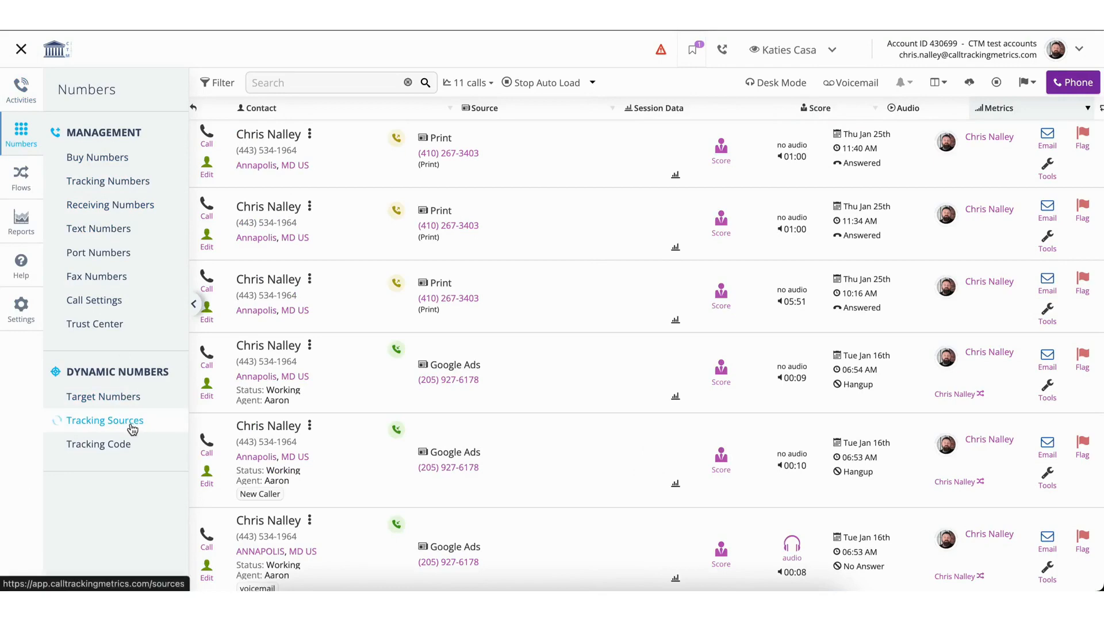
pyautogui.click(104, 421)
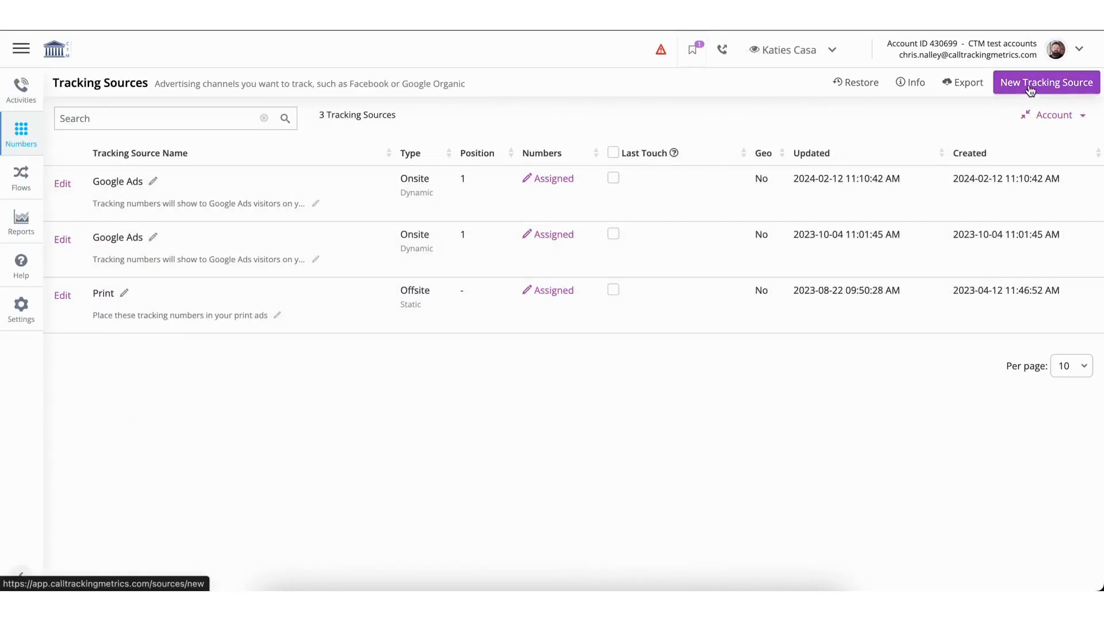
pyautogui.click(1047, 83)
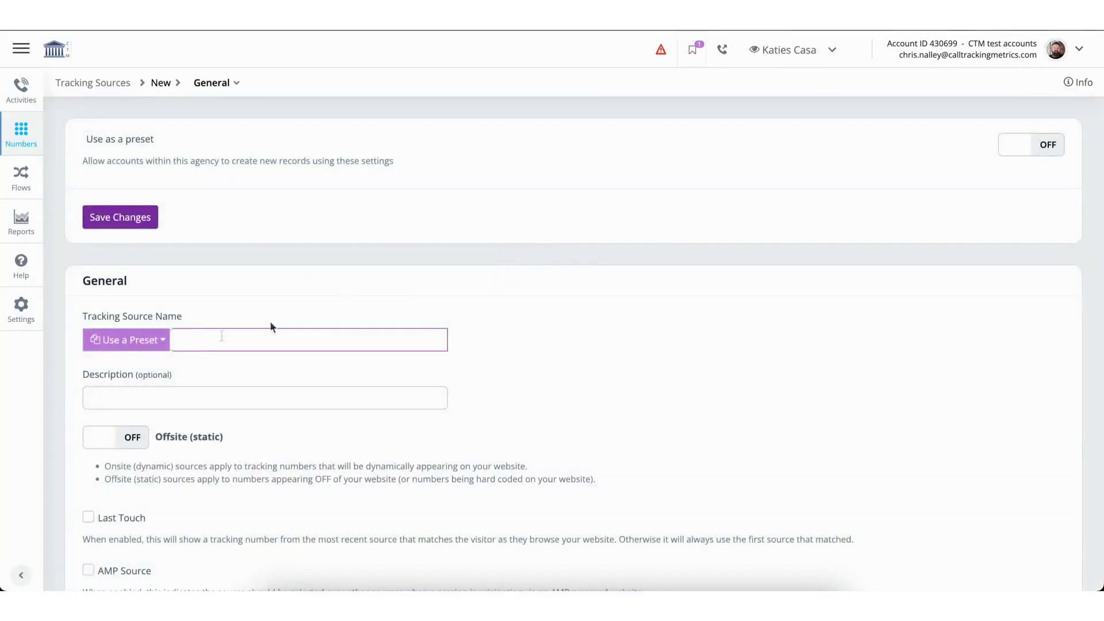
pyautogui.click(126, 339)
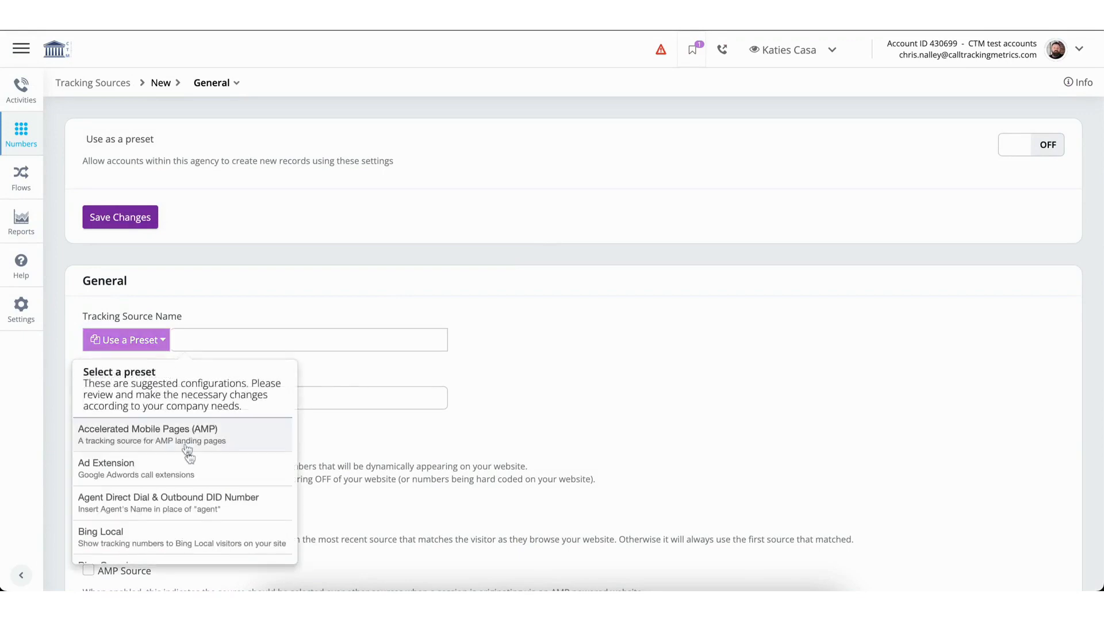
pyautogui.click(106, 468)
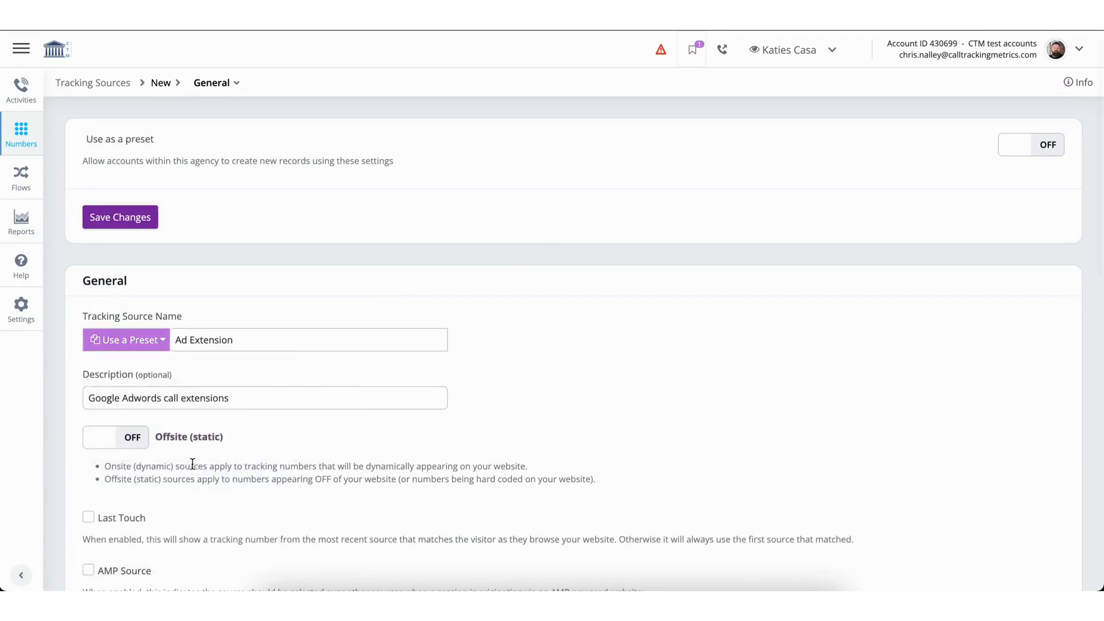
pyautogui.click(120, 216)
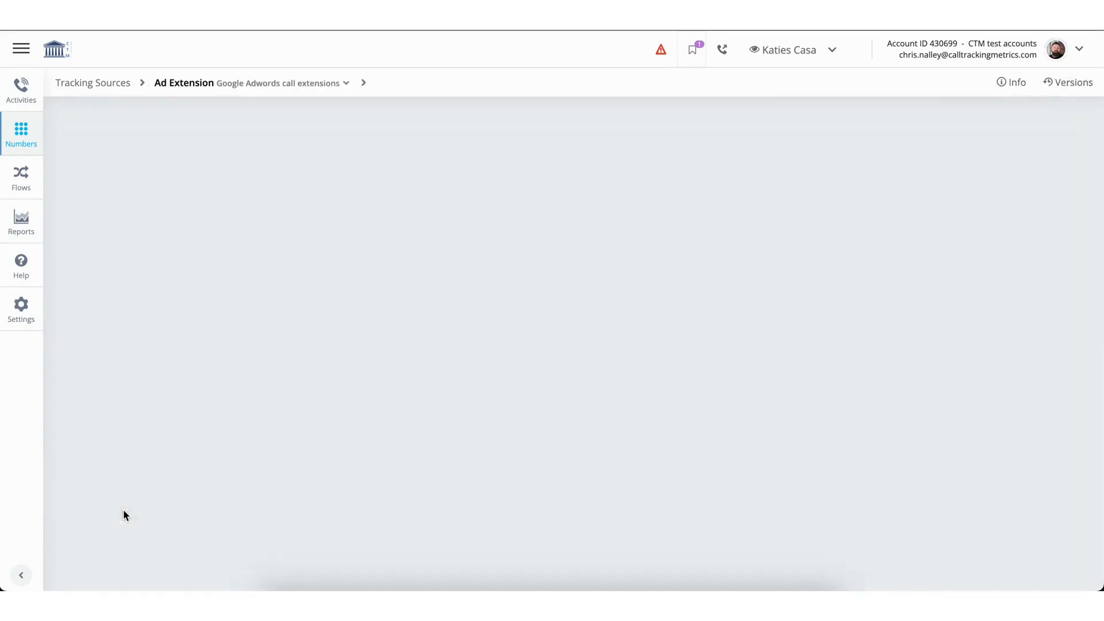